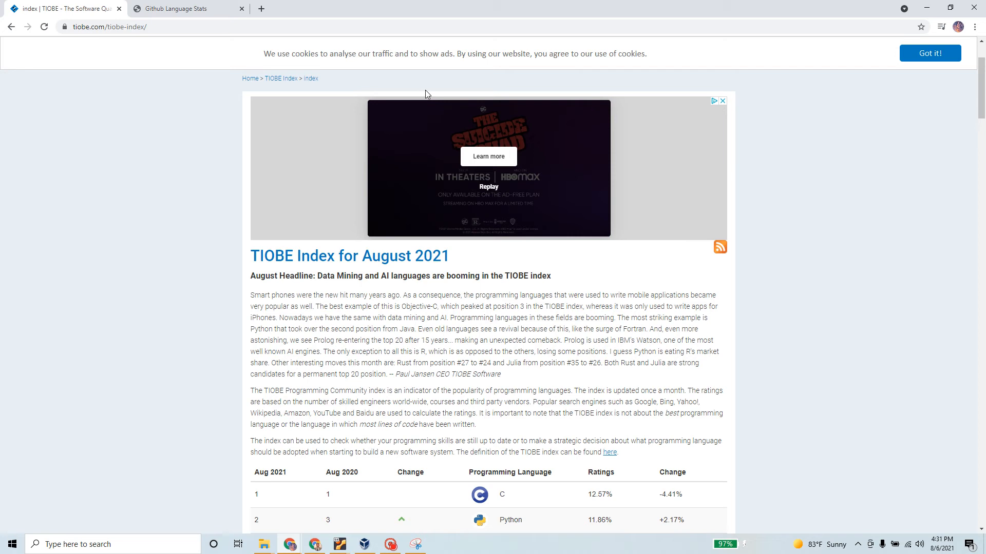
mouse_move(48, 149)
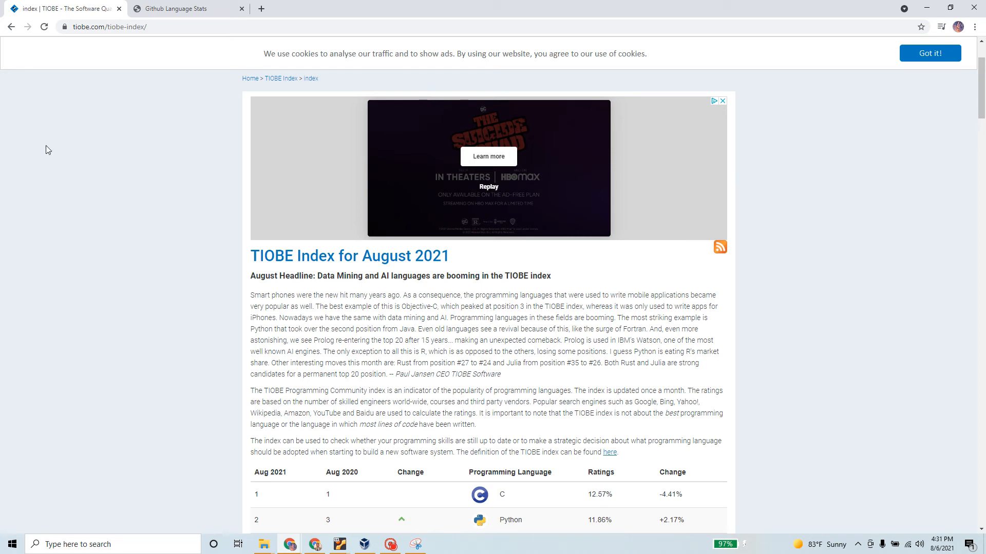
mouse_move(409, 5)
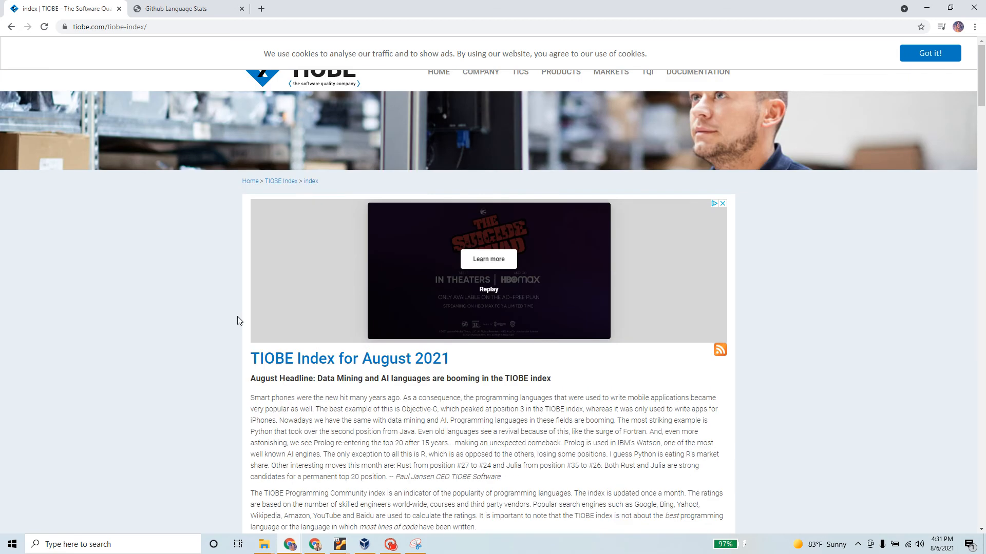
- Select the TIOBE address and scroll down to the August 2021 ranking table
left_click(252, 26)
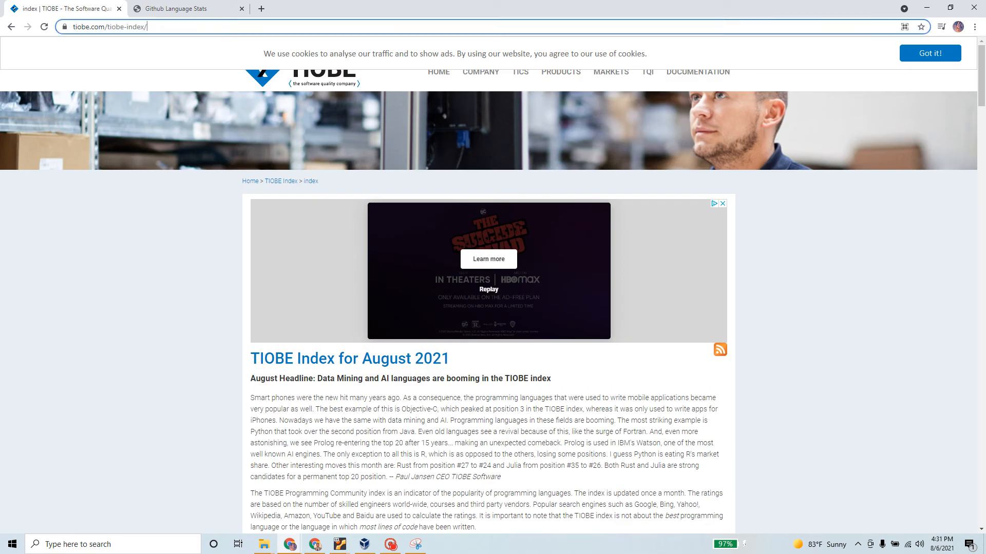
left_click(107, 26)
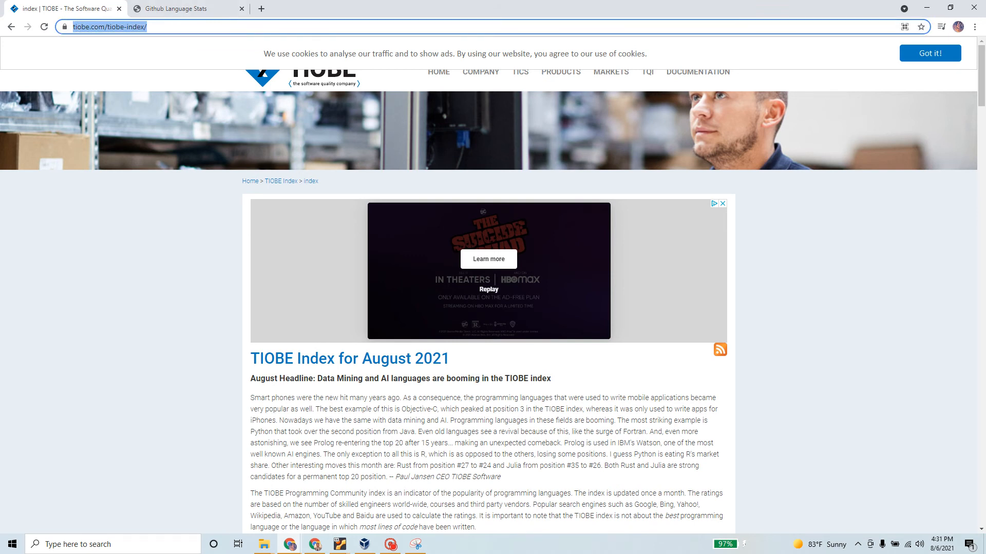
scroll("down", 3)
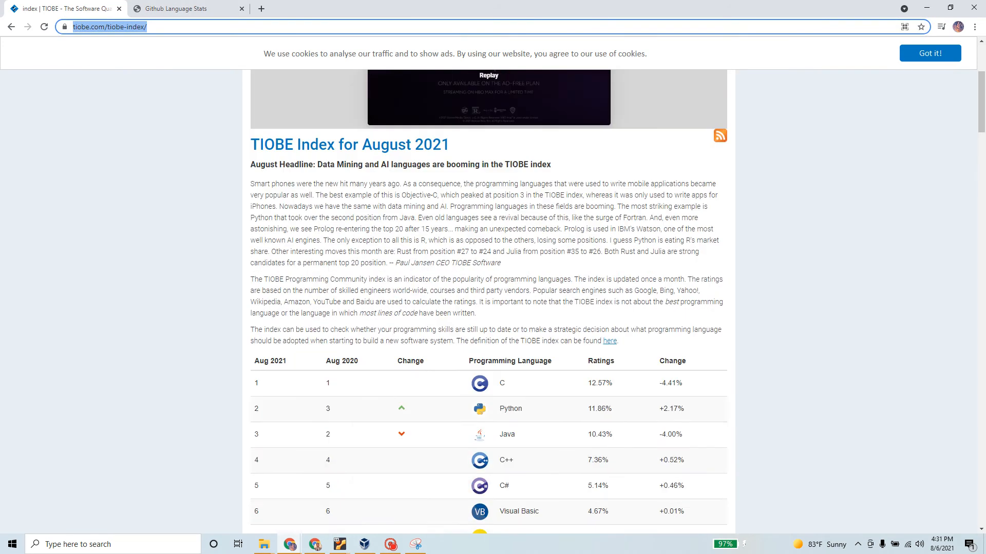
scroll("down", 3)
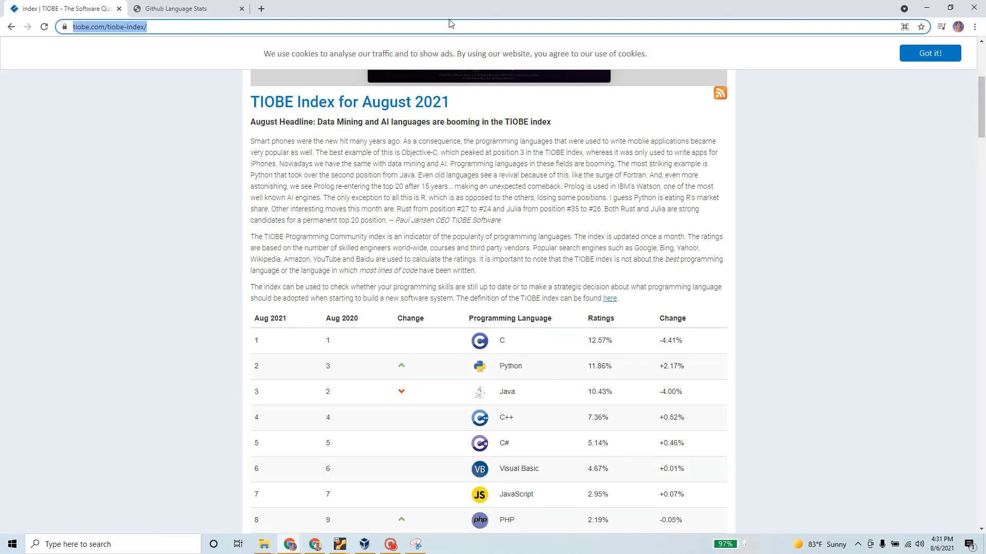
scroll("down", 3)
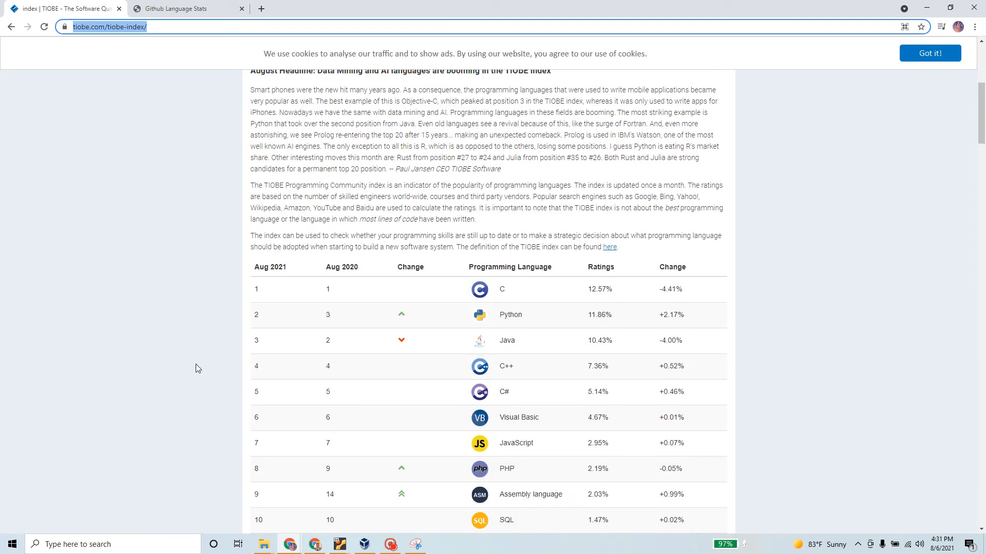
mouse_move(349, 292)
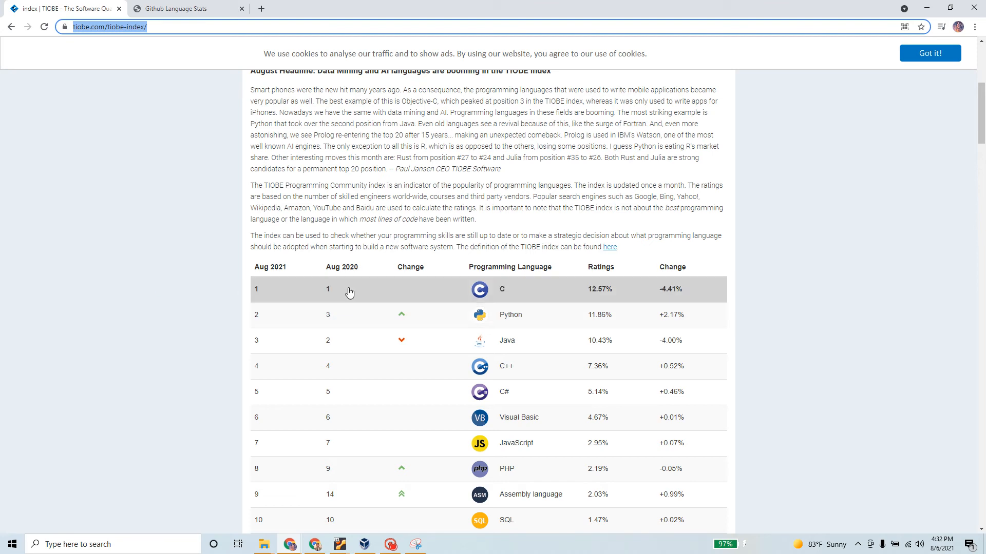
mouse_move(512, 290)
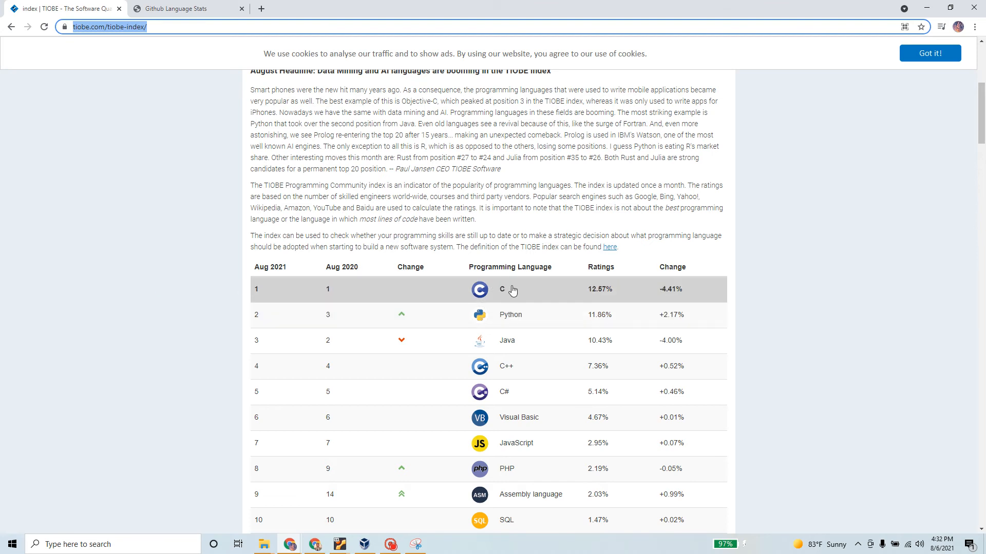
mouse_move(320, 363)
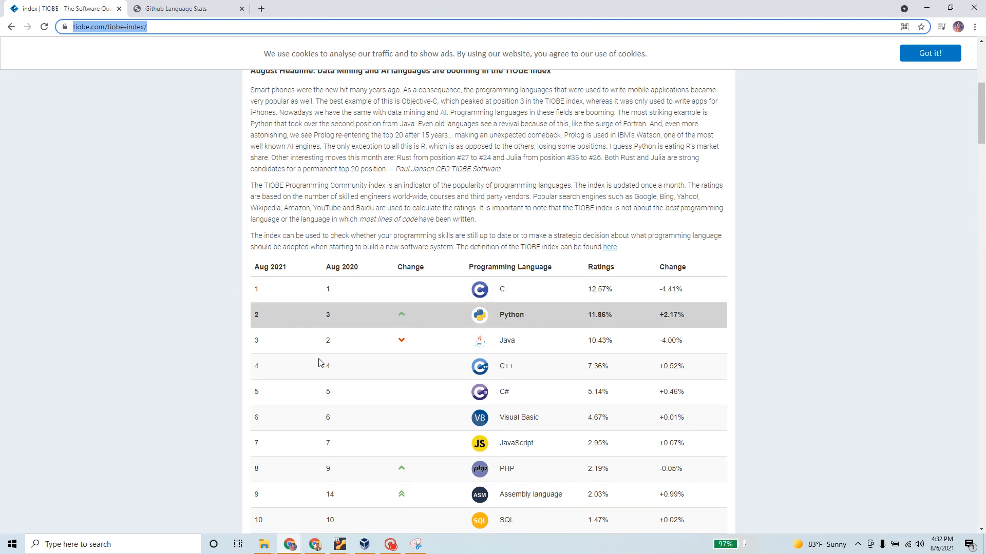
mouse_move(627, 328)
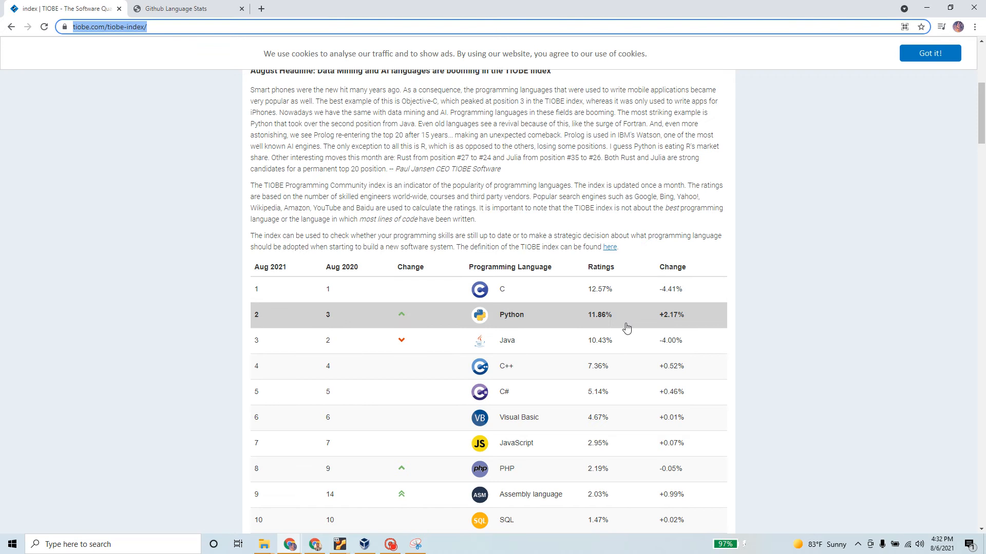
mouse_move(402, 340)
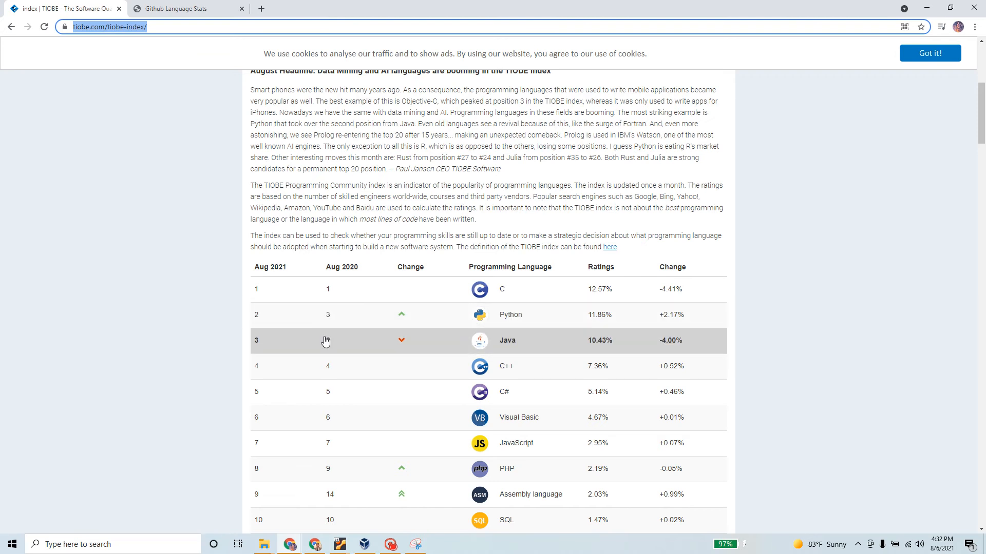
mouse_move(347, 314)
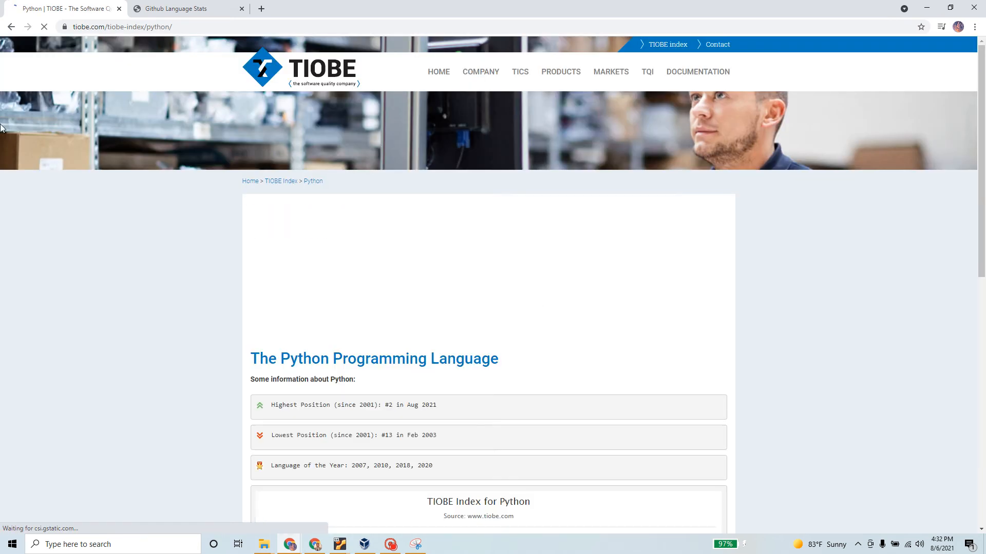
- Go back from the Python page to the TIOBE Index ranking table
left_click(11, 26)
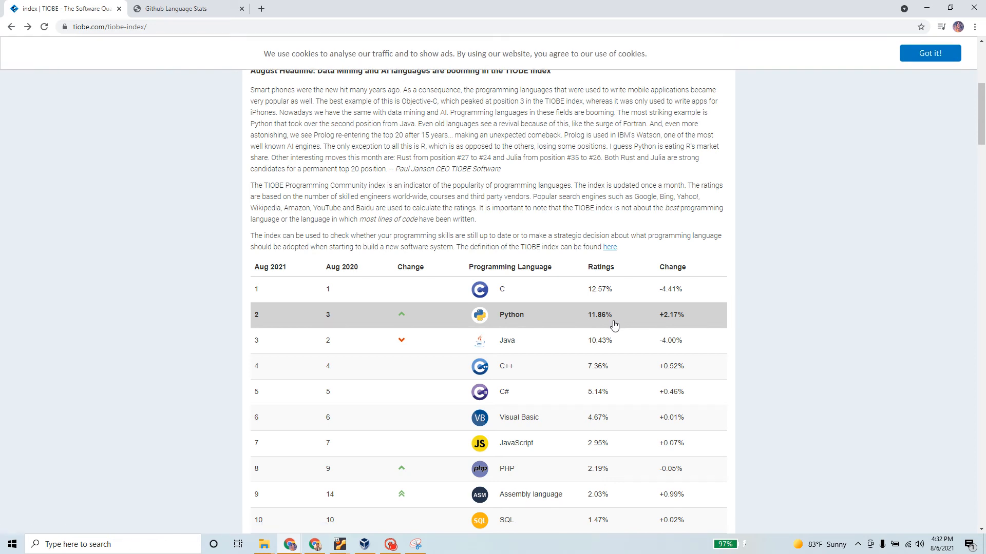
mouse_move(304, 341)
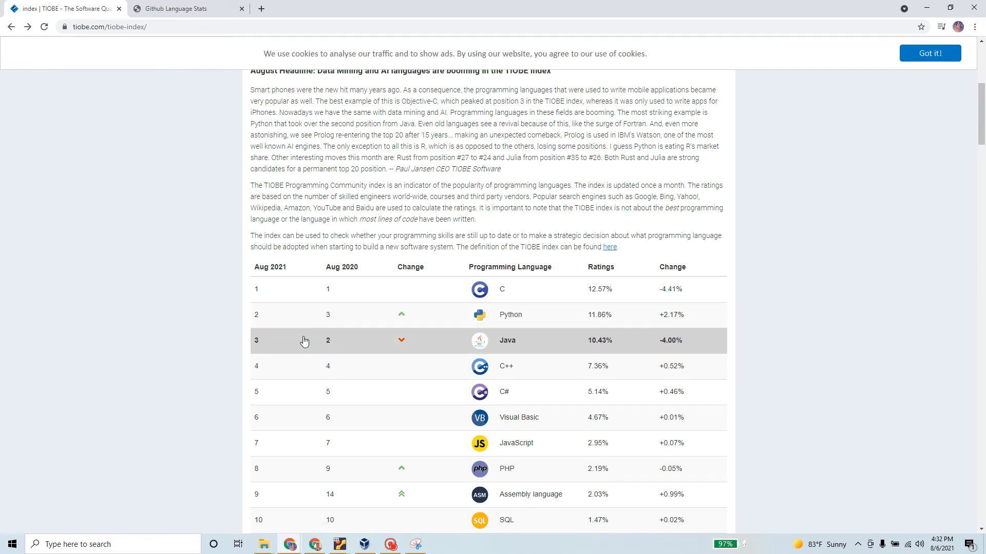
mouse_move(357, 315)
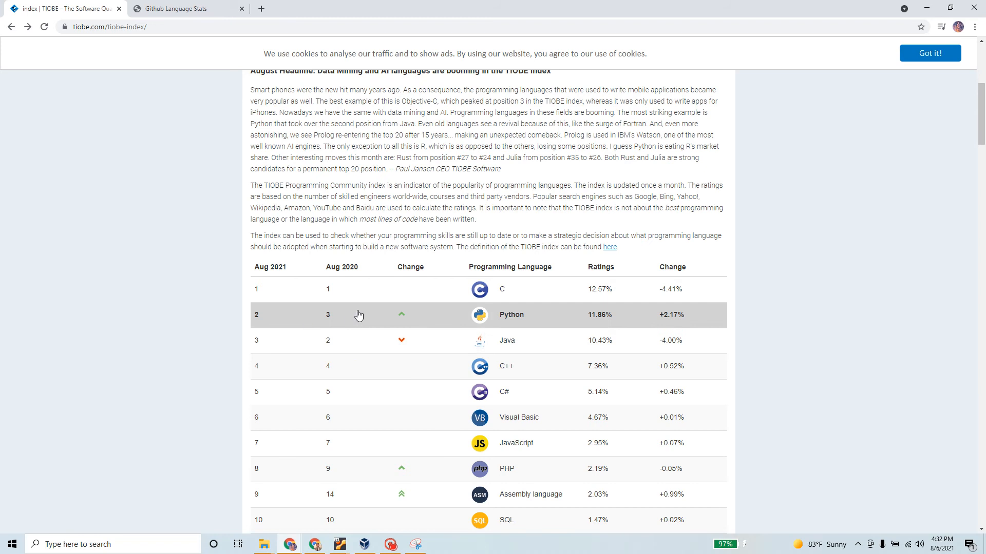
mouse_move(359, 315)
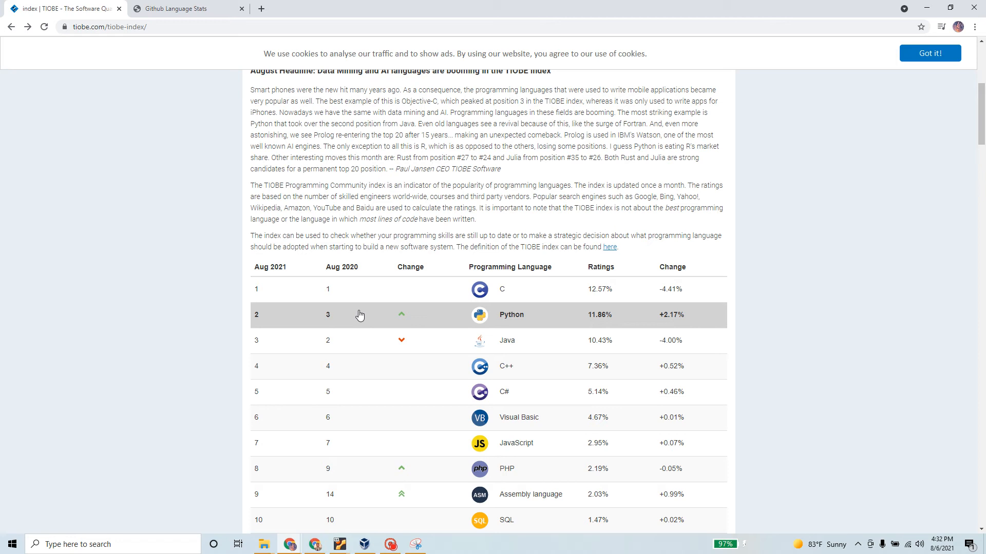
mouse_move(353, 318)
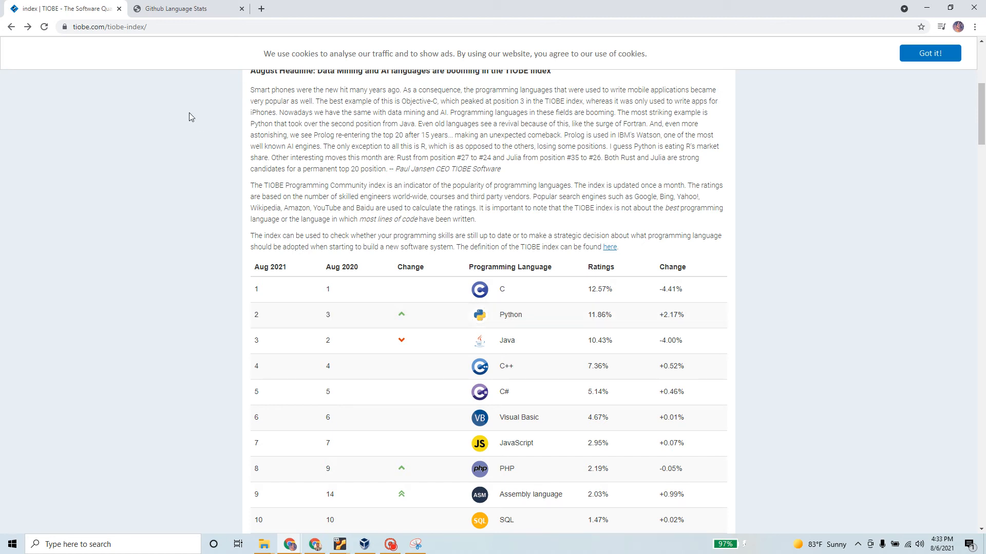
mouse_move(191, 114)
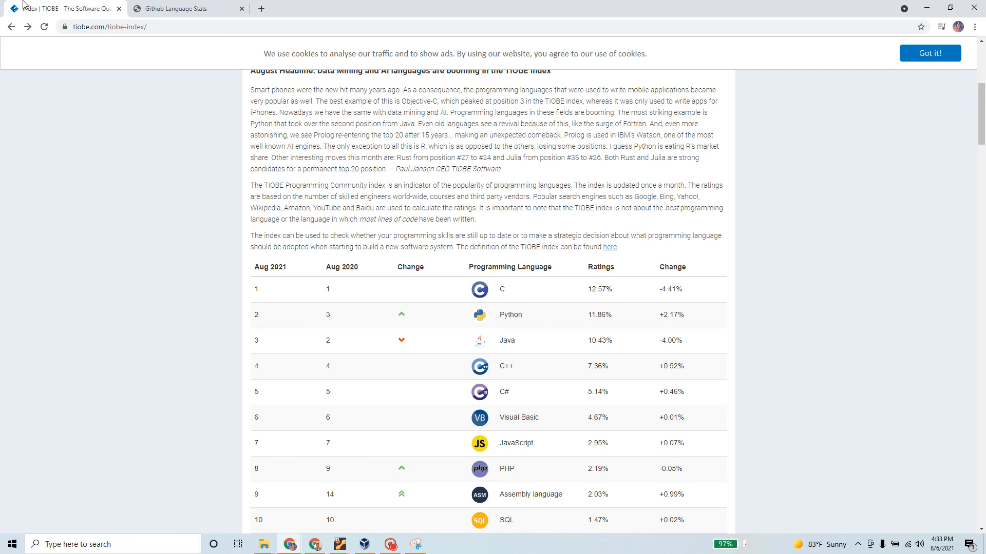
- Switch to GitHut 2.0 and highlight JavaScript, PHP and Python in the 2021 Q2 rankings
left_click(183, 9)
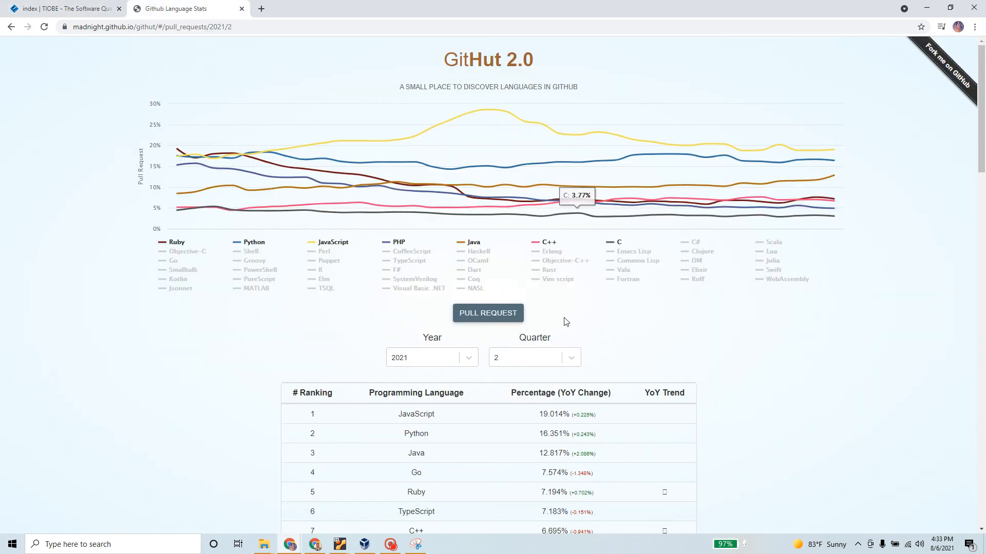
mouse_move(565, 322)
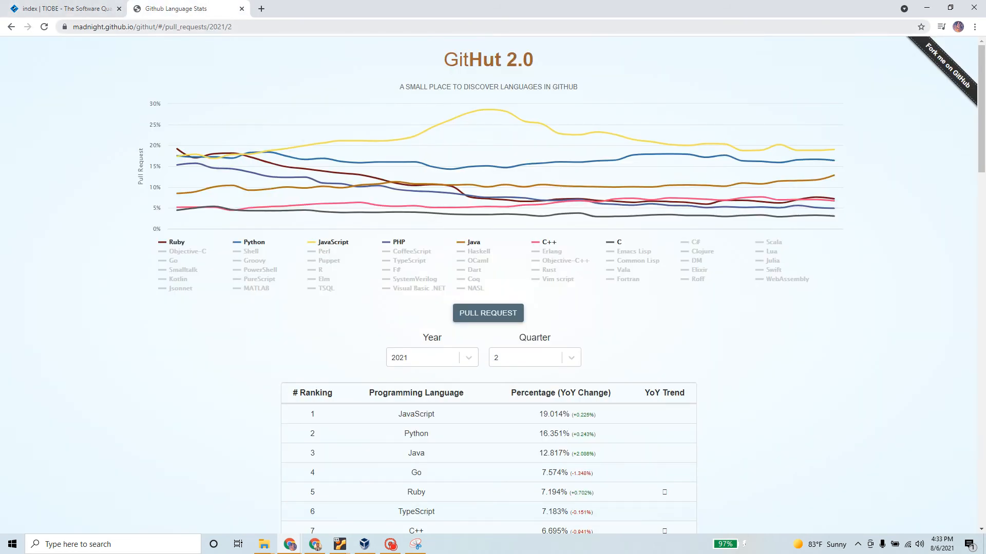
mouse_move(504, 112)
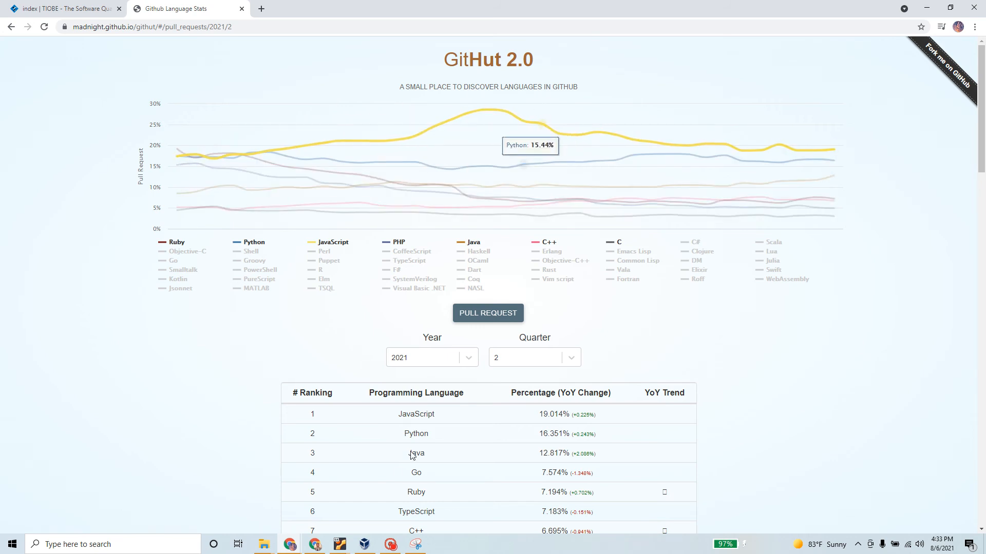
double_click(416, 413)
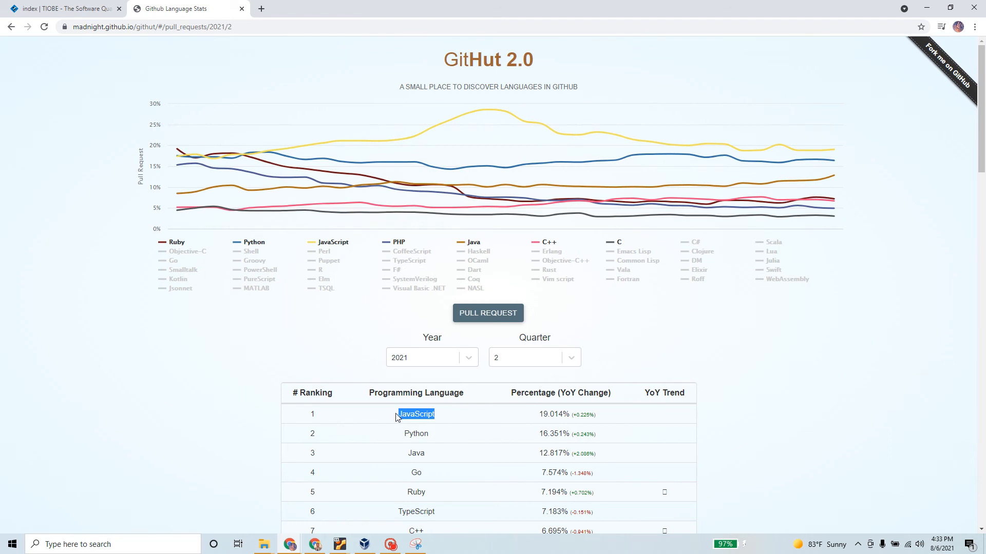
mouse_move(417, 425)
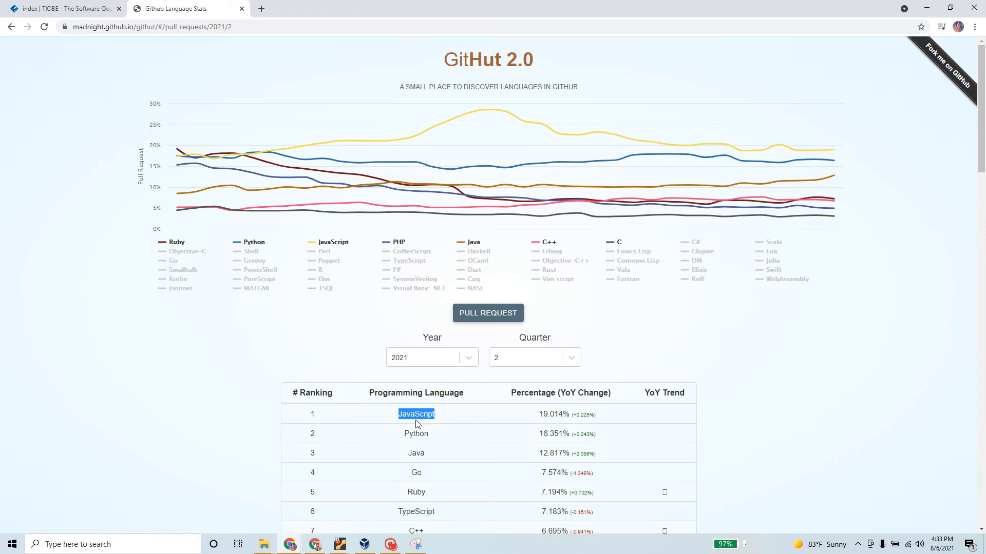
mouse_move(345, 401)
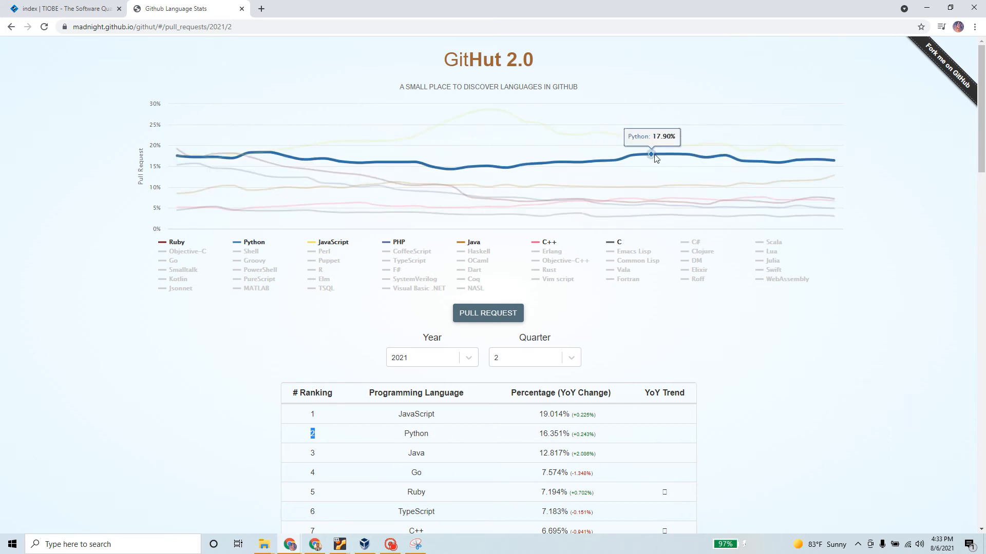
mouse_move(517, 168)
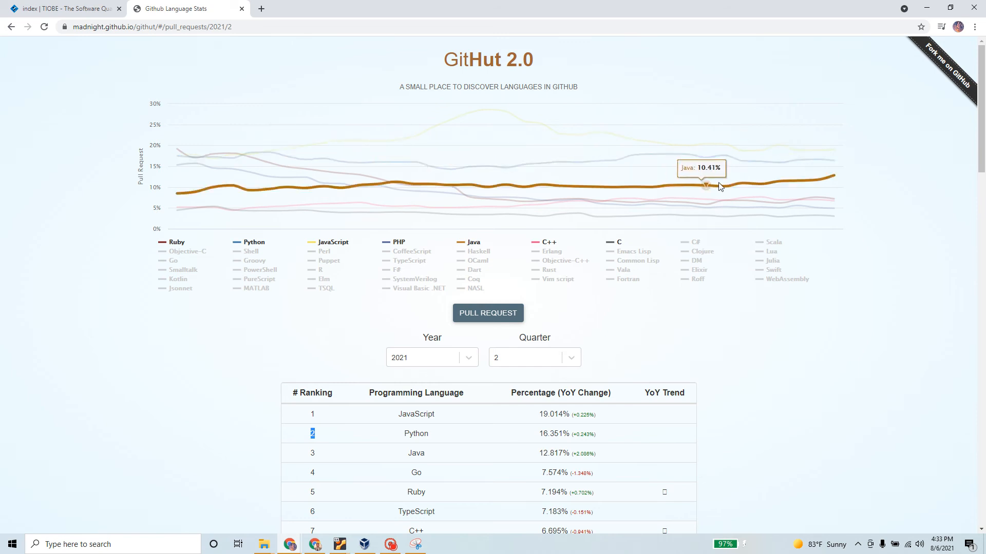
mouse_move(739, 186)
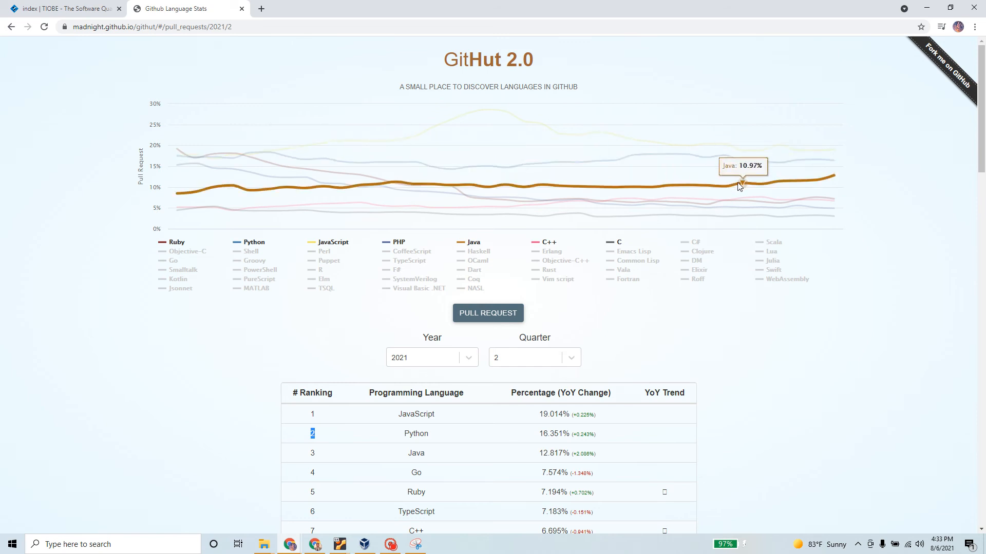
mouse_move(487, 186)
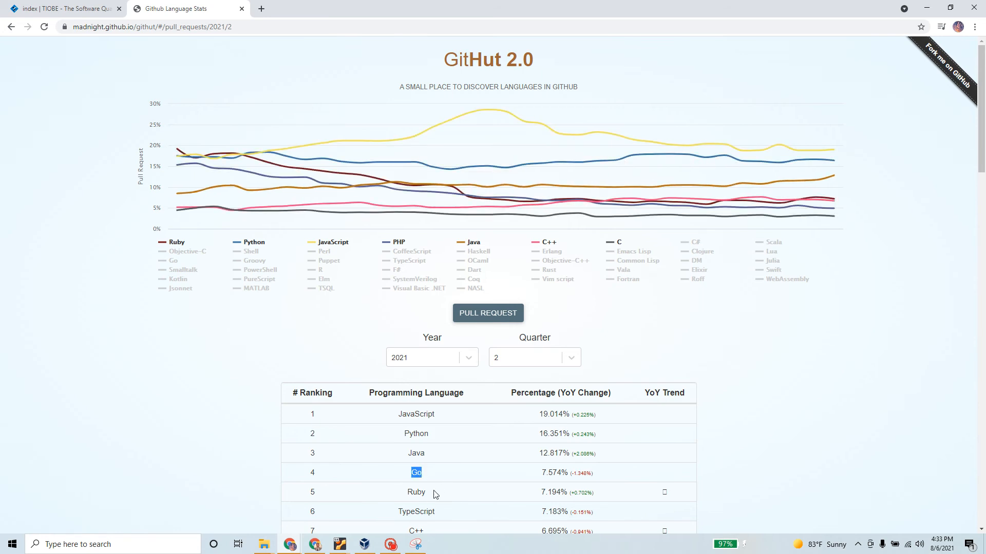
mouse_move(446, 483)
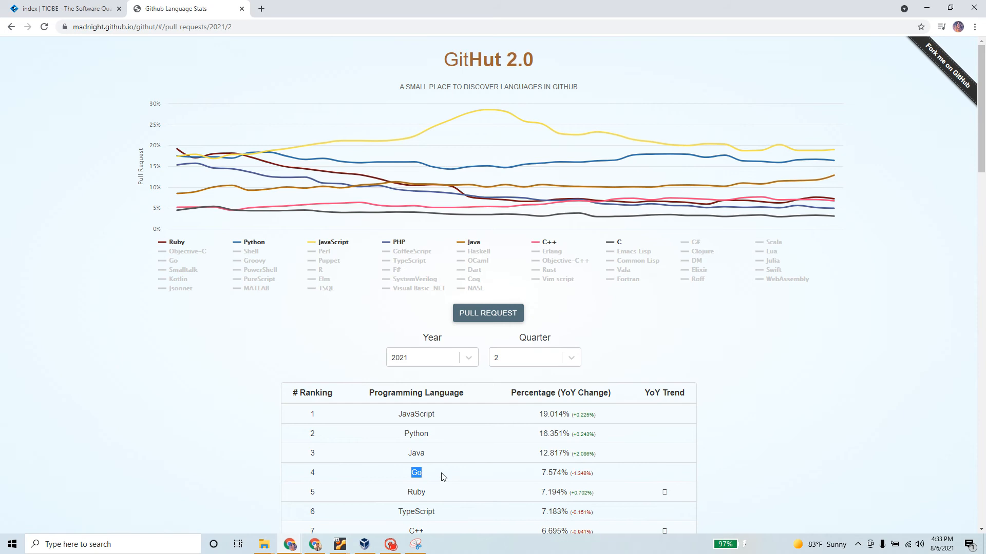
scroll("down", 3)
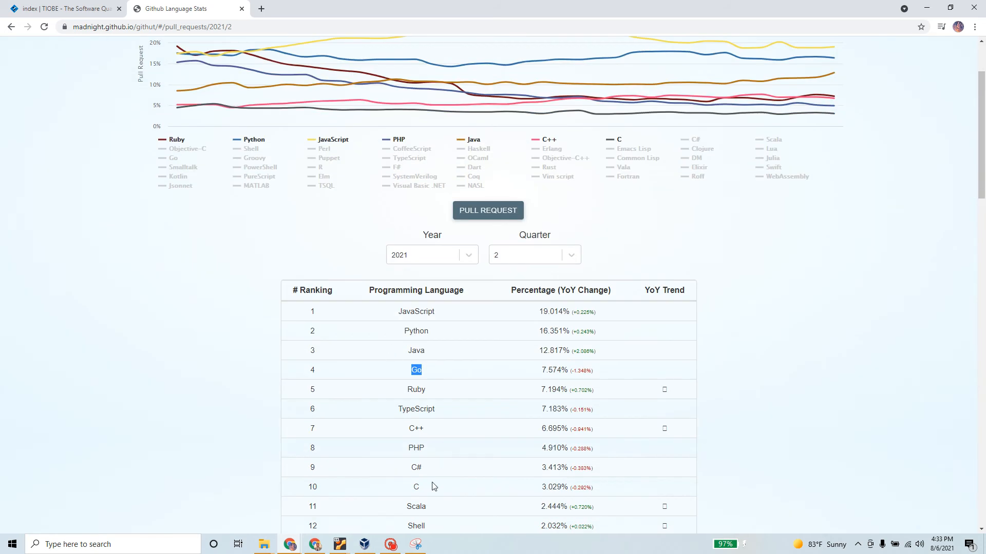
double_click(416, 448)
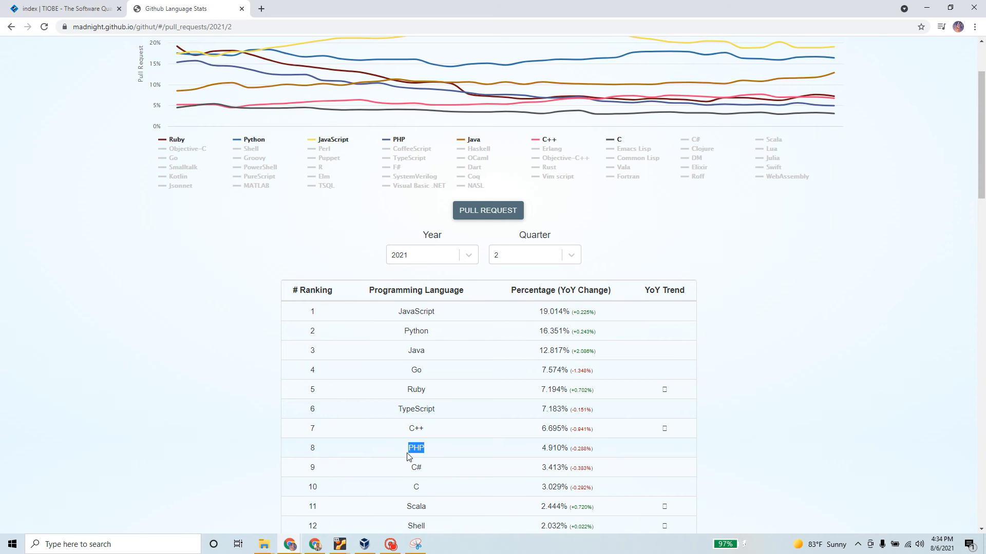
mouse_move(426, 344)
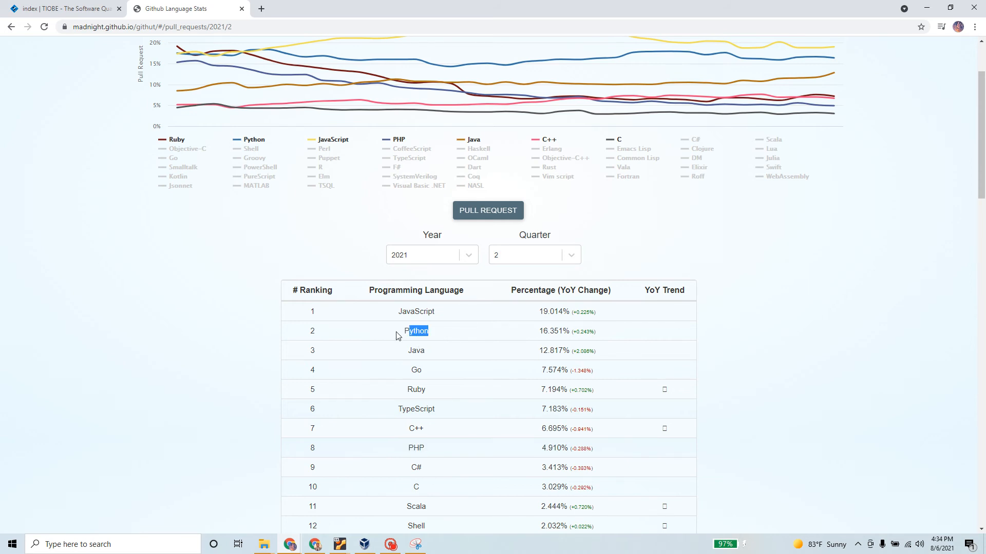
double_click(415, 330)
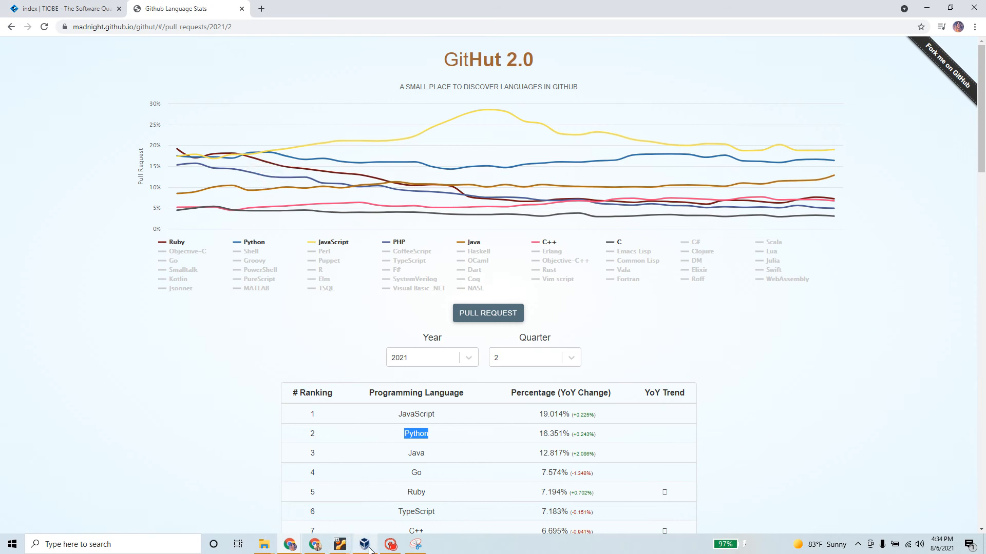
- In the Ubuntu VM Terminal, run python3 and try print("hello world!"), getting a SyntaxError
left_click(363, 544)
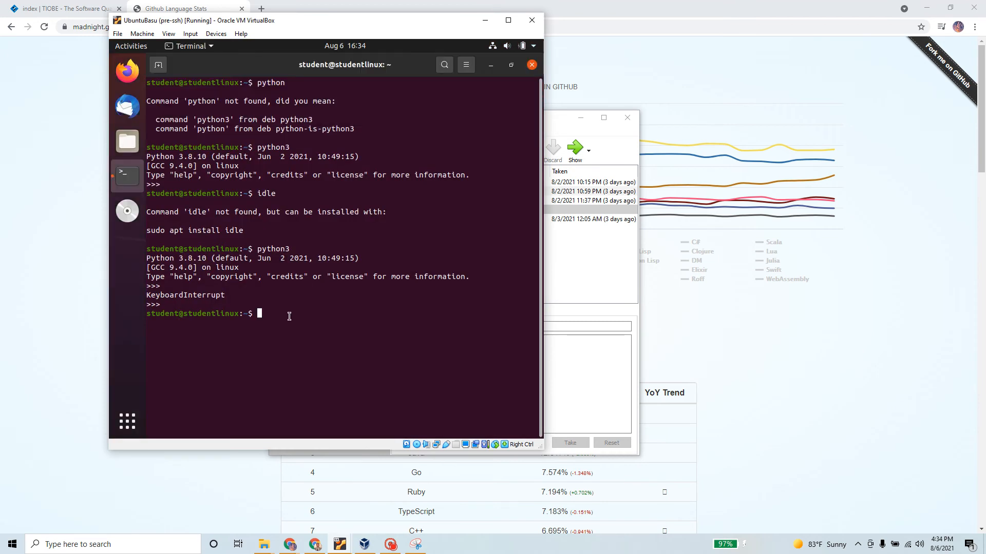
type("python3")
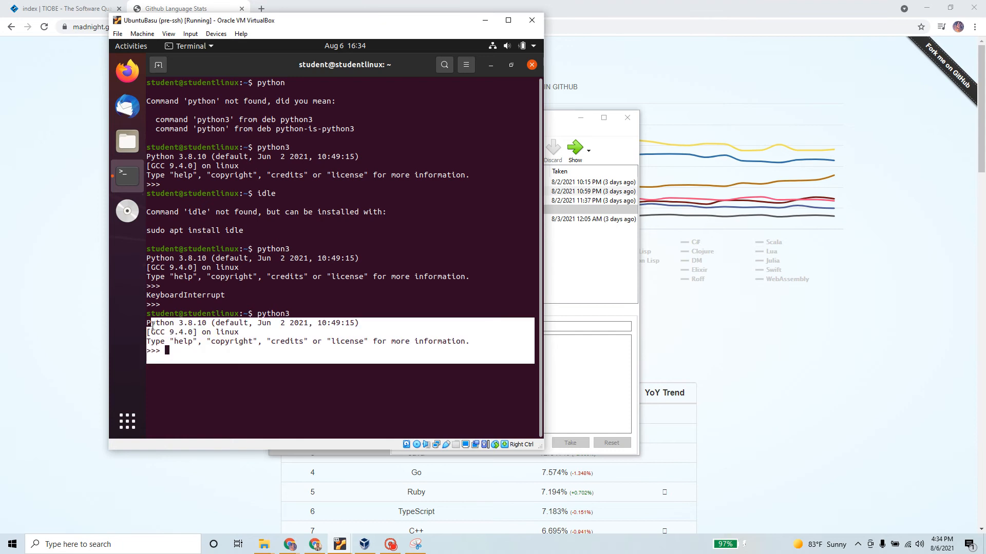
type("pri")
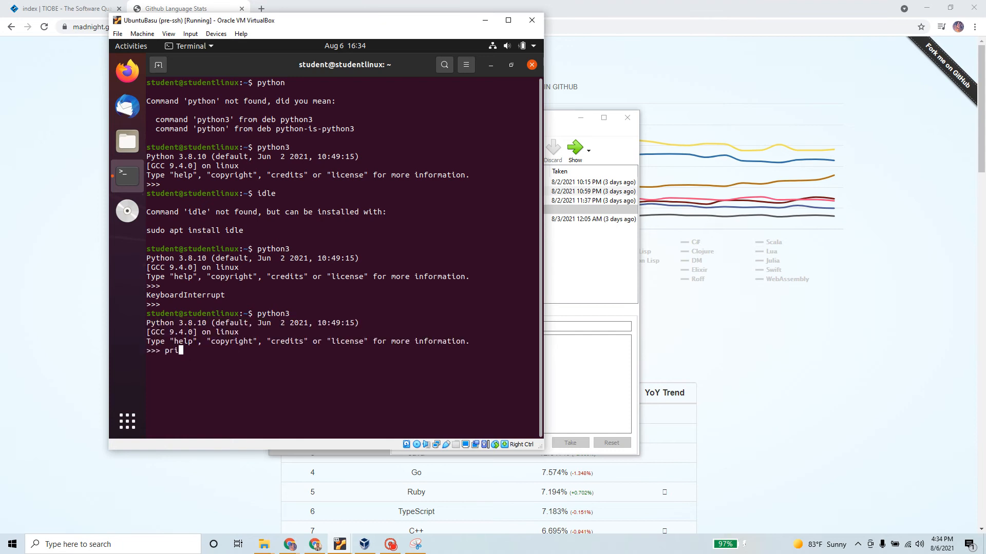
type("nt")
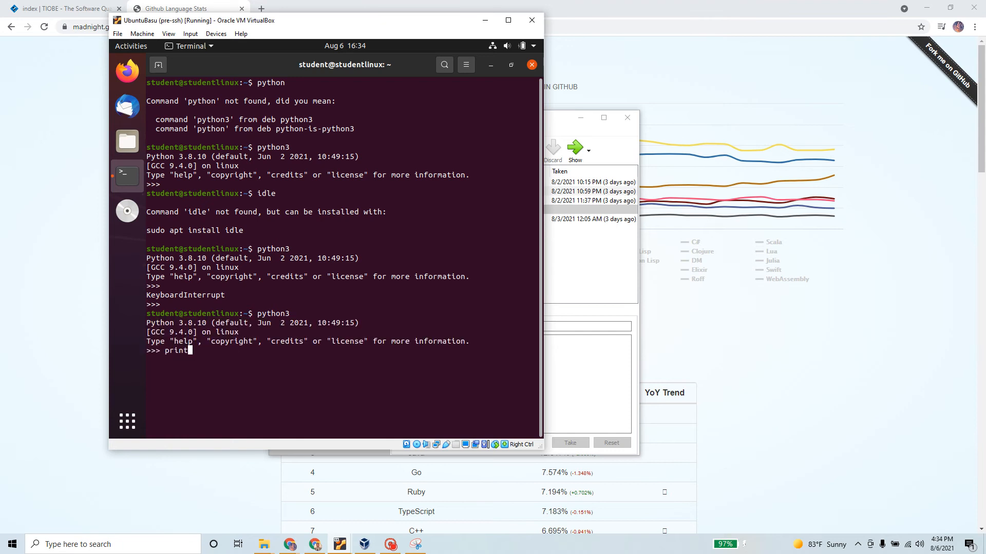
type("(\"hel")
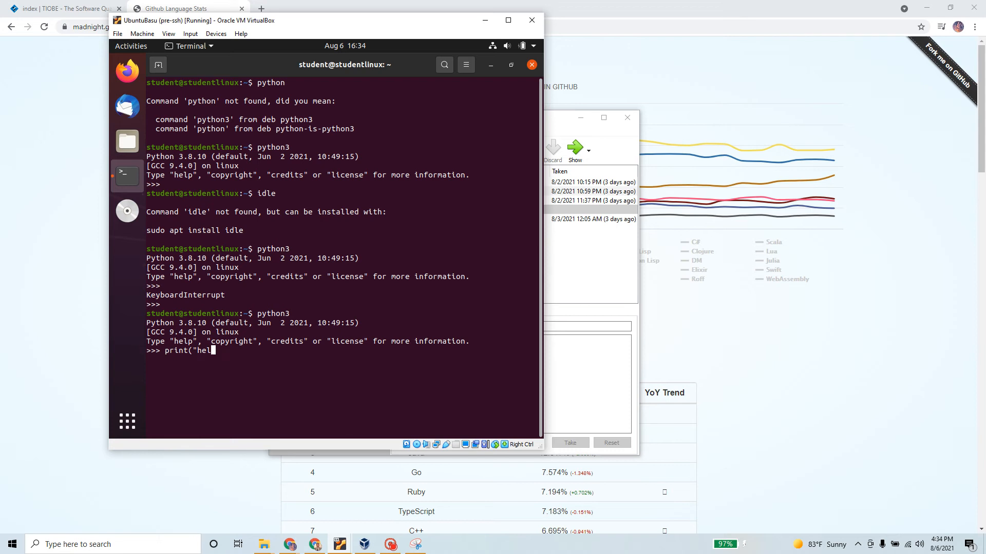
type("lo world!")
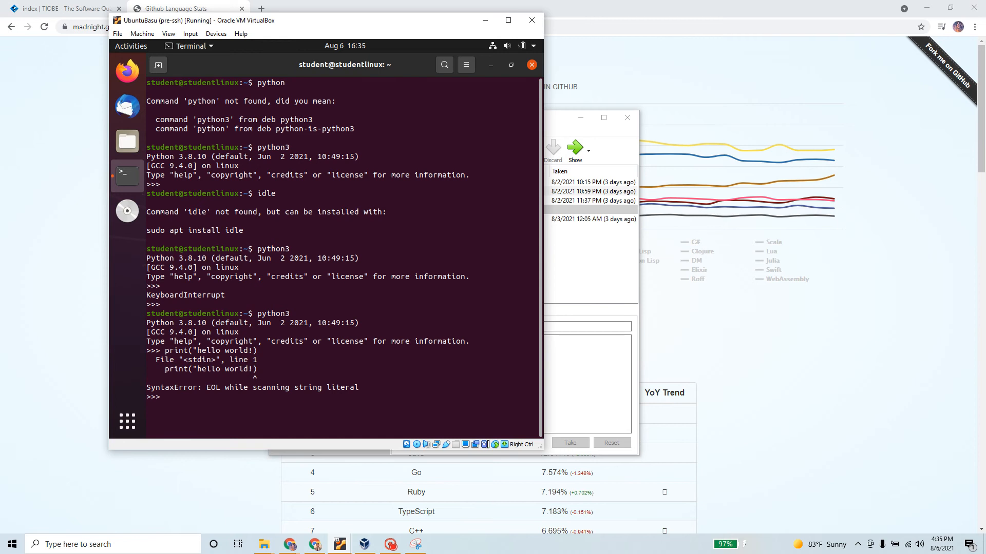
type("print(\"hello world!\")")
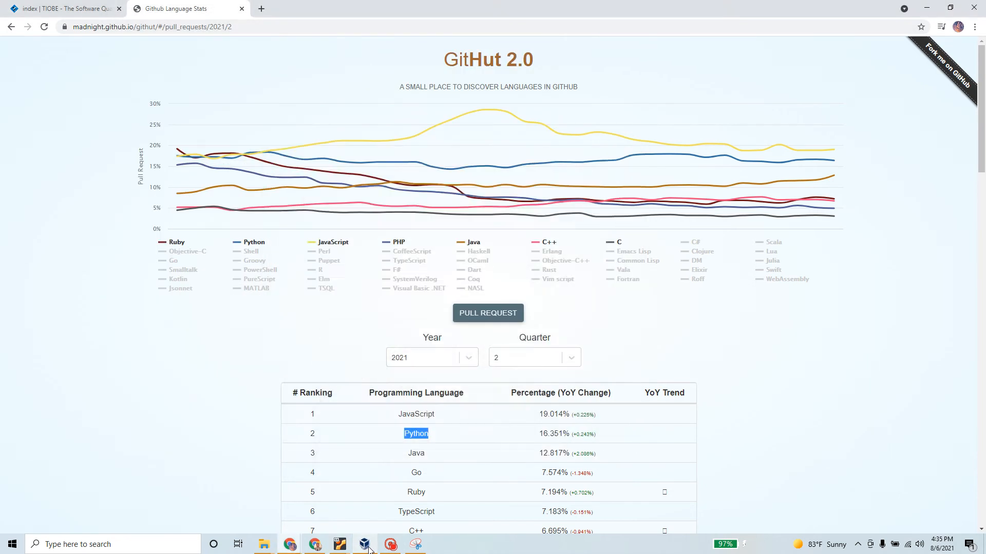
- Open the running Windows VM from VirtualBox Manager and view its Command Prompt
left_click(363, 544)
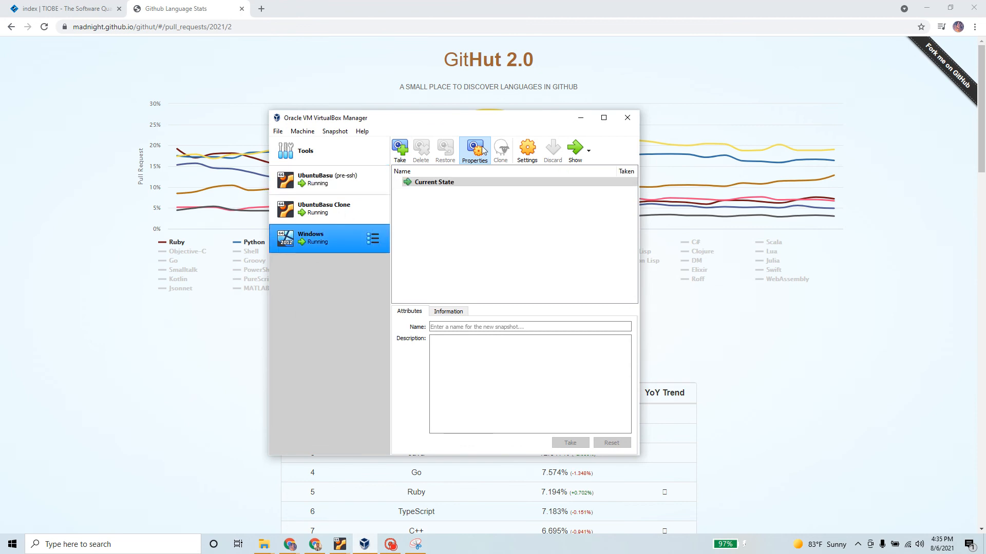
double_click(311, 238)
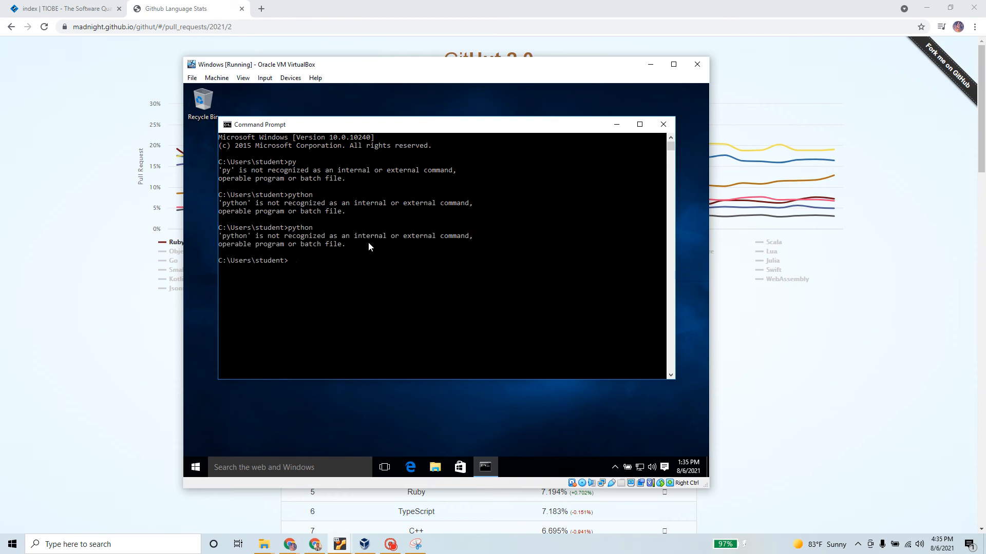
type("p")
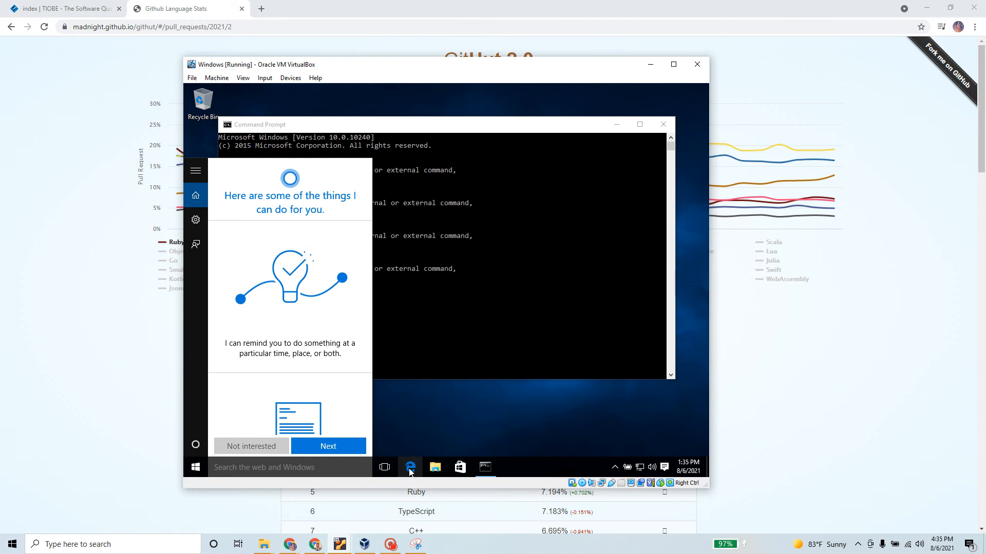
- Search "python download" in Microsoft Edge inside the Windows VM
left_click(410, 467)
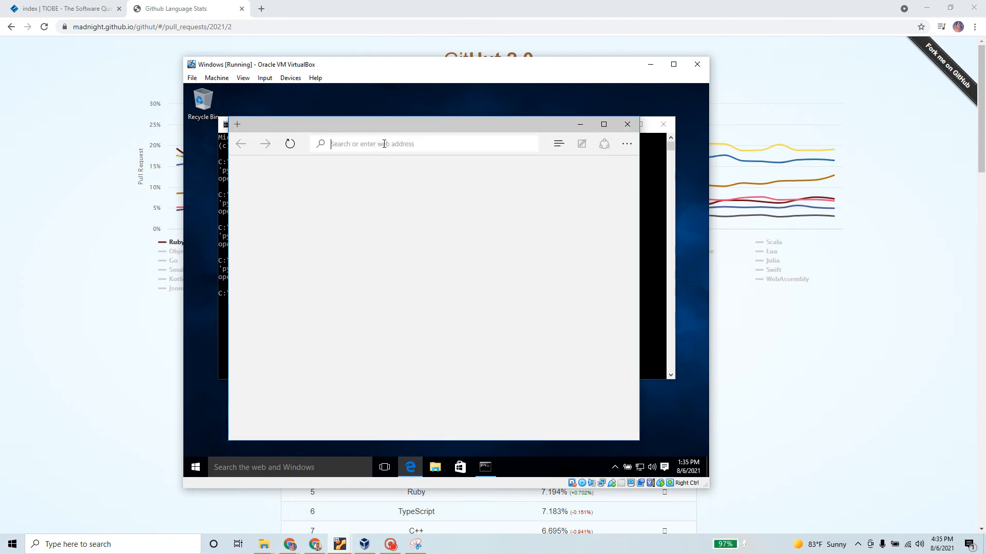
type("downl")
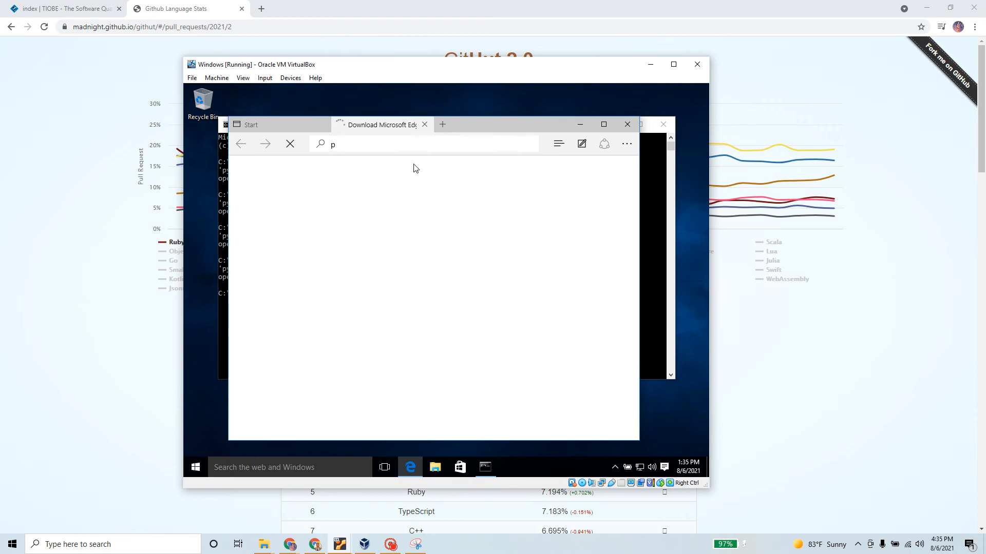
type("ython do")
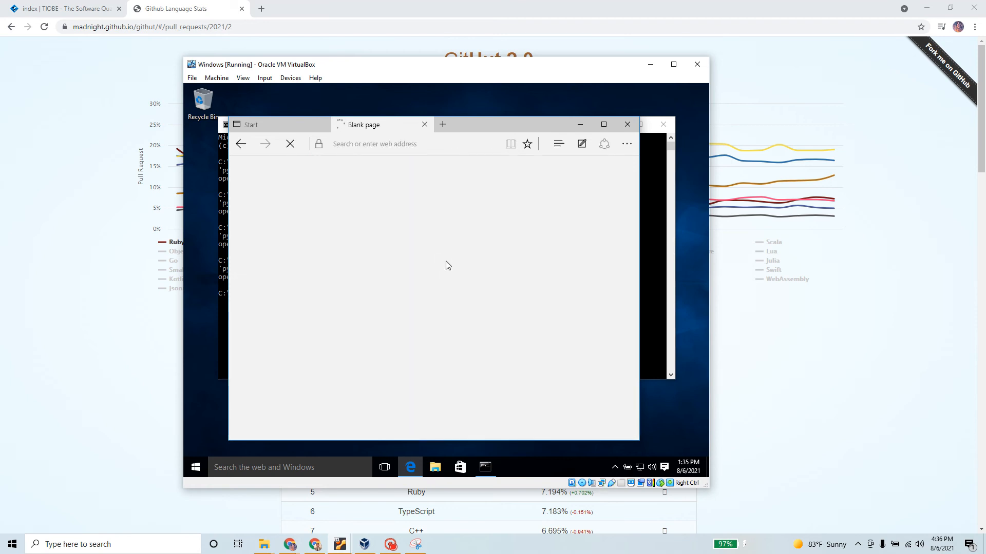
type("python download")
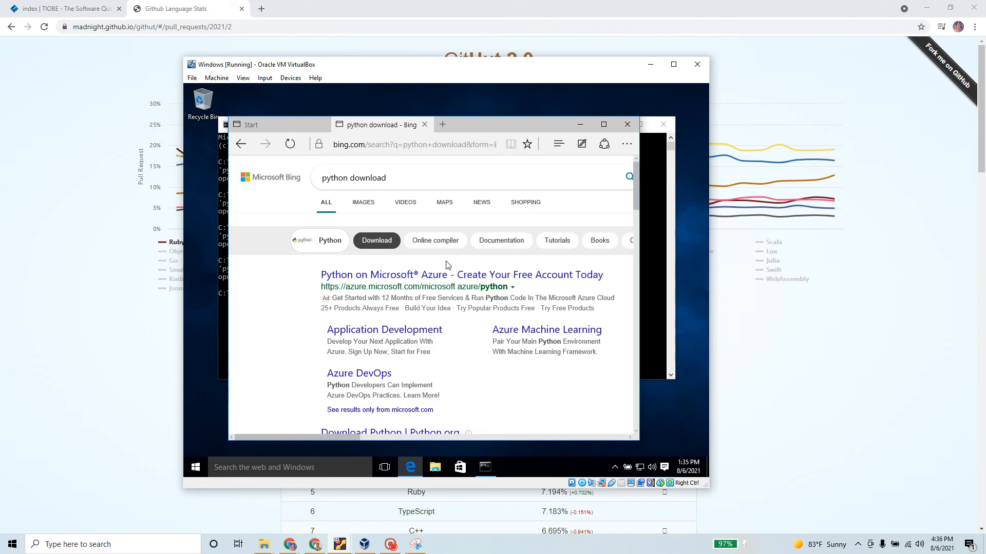
mouse_move(443, 401)
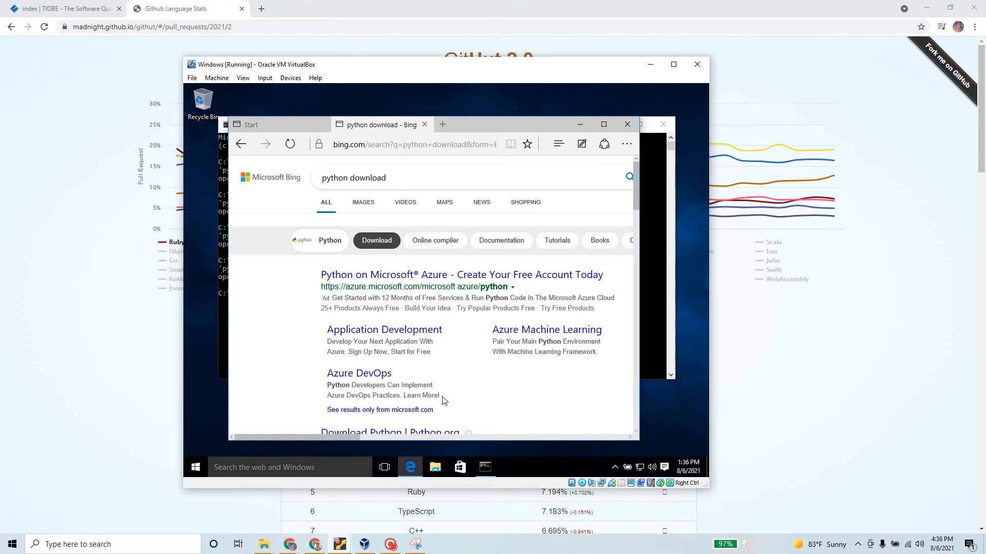
mouse_move(640, 191)
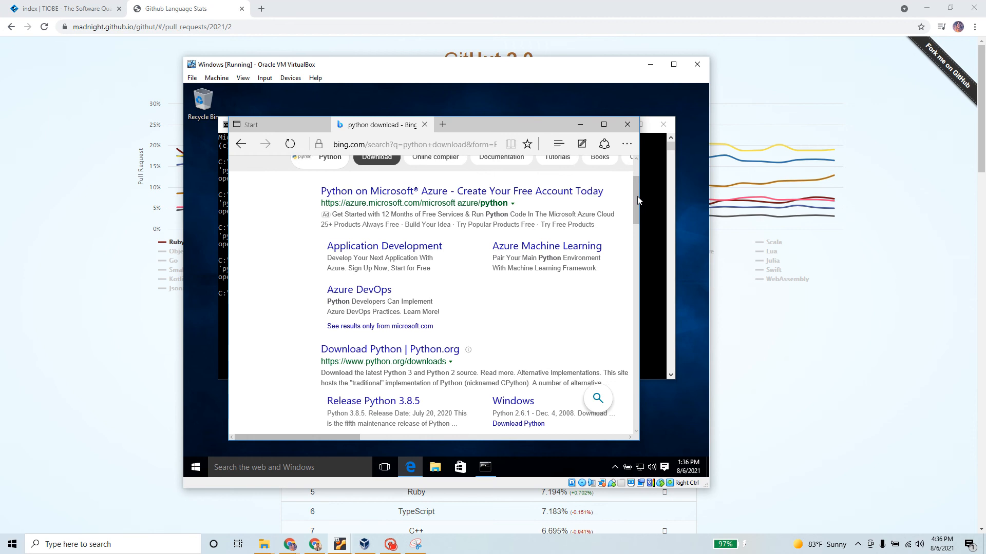
- Open the Python 3.8.5 release result and follow the link to the latest 3.9.x release
scroll("down", 3)
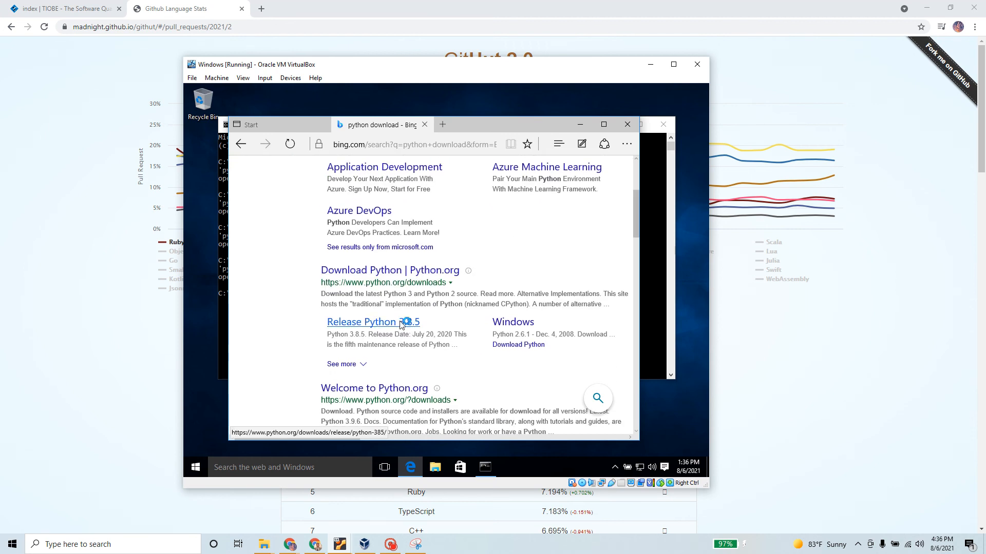
left_click(361, 322)
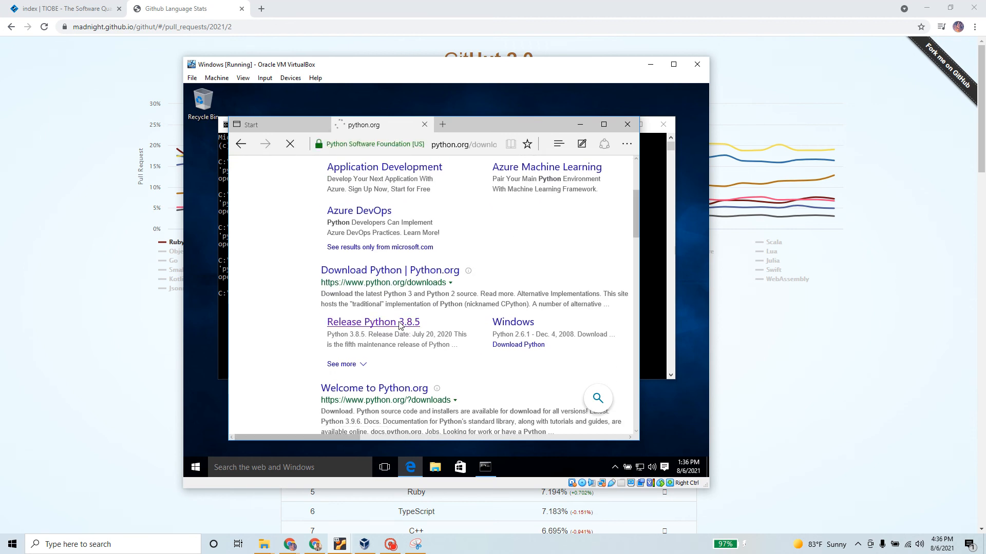
left_click(373, 322)
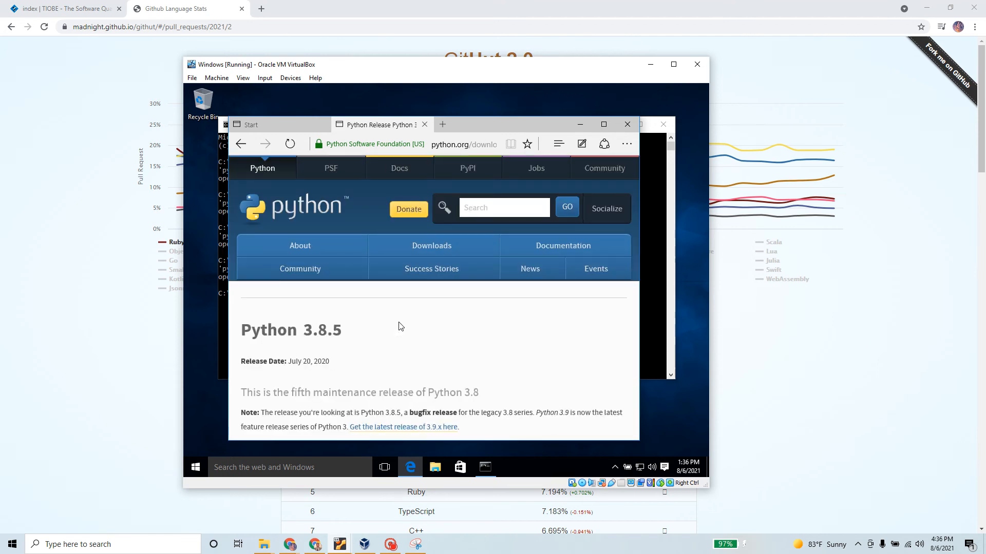
scroll("down", 3)
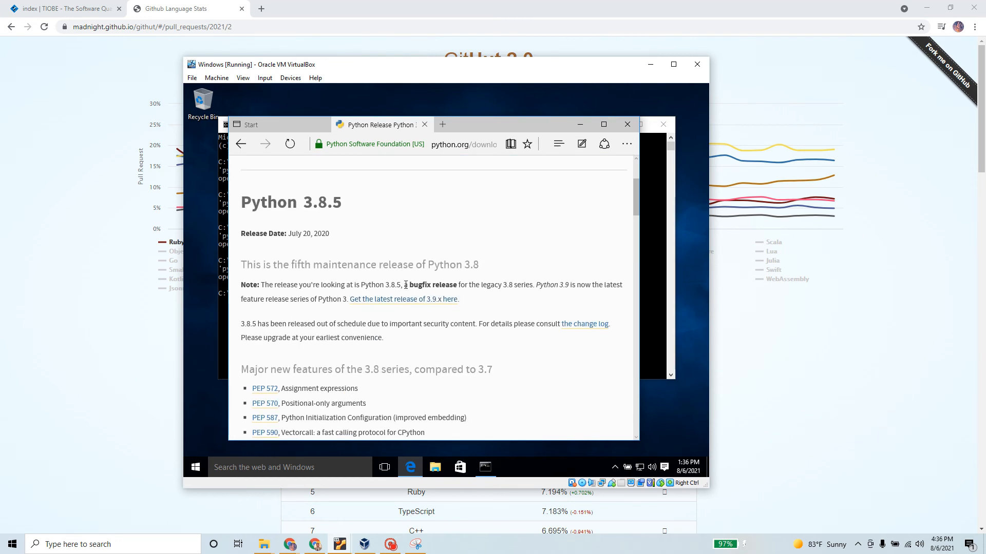
mouse_move(404, 300)
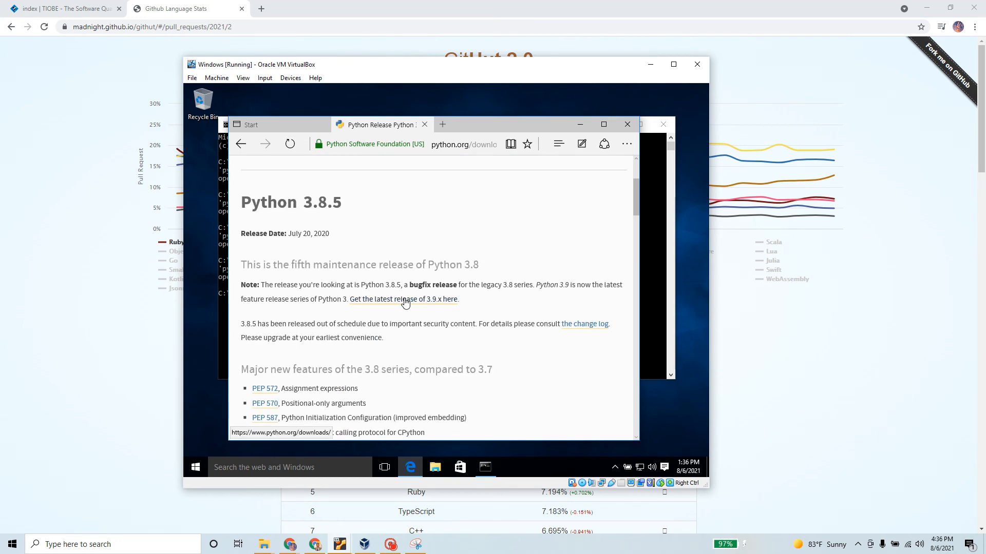
left_click(404, 299)
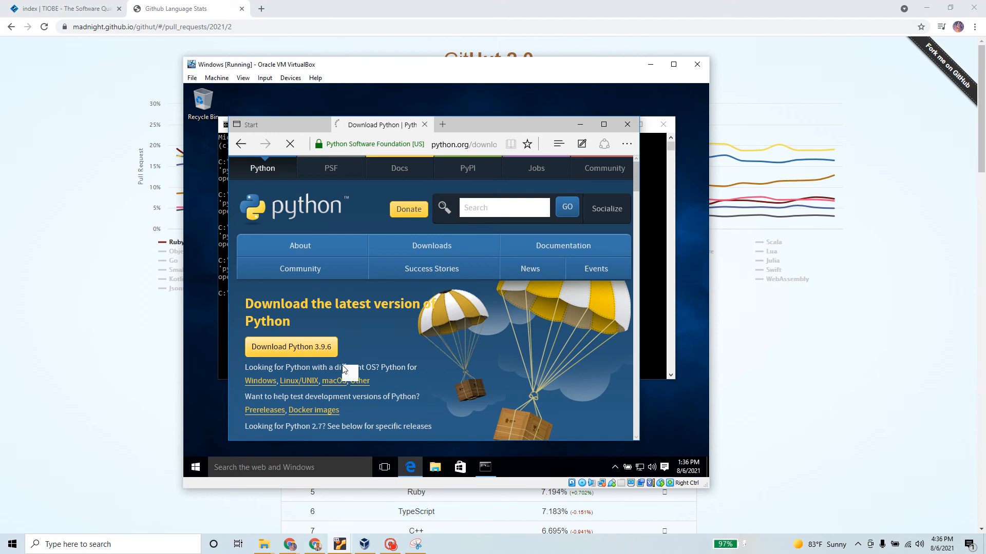
- Open the Python 3.9.6 release page and scroll through its release notes and Files table
left_click(290, 346)
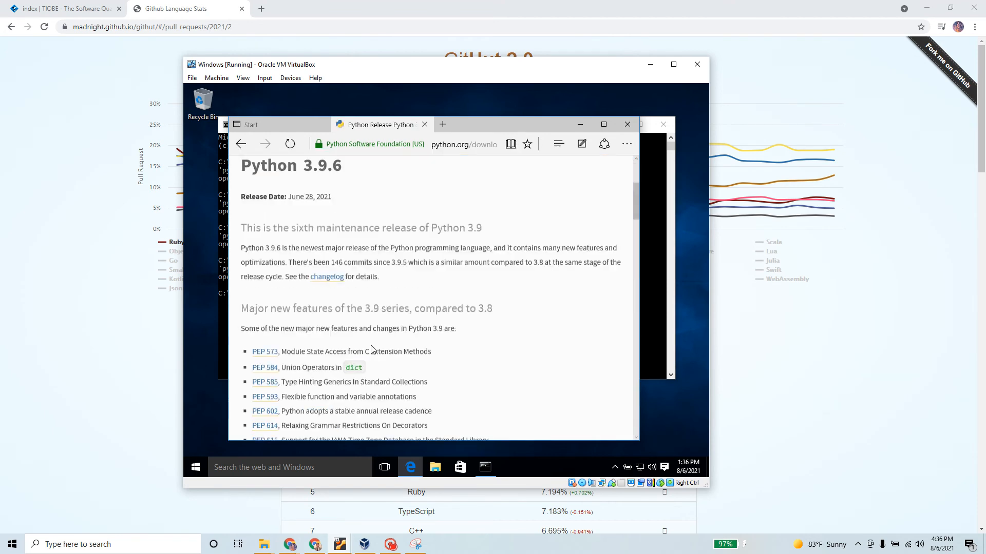
scroll("down", 3)
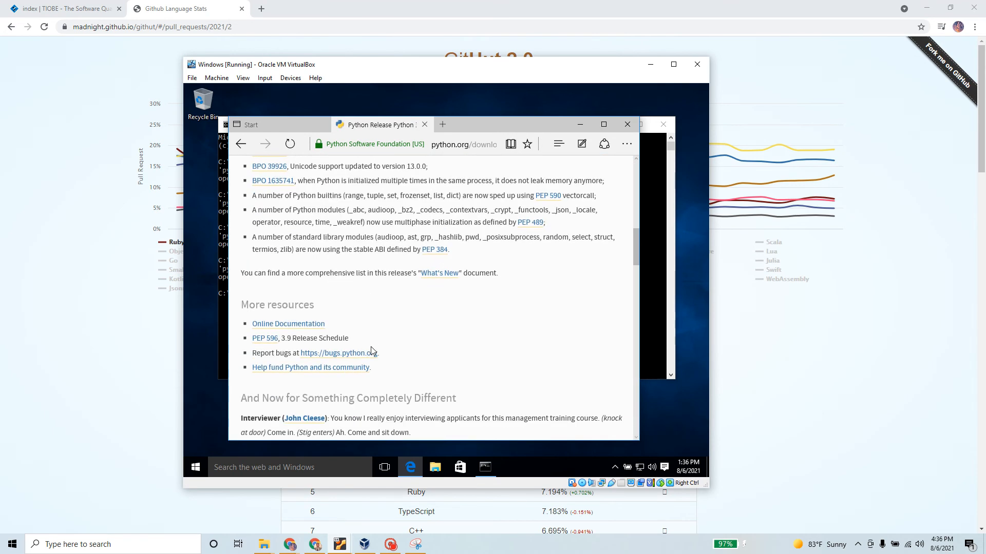
scroll("down", 3)
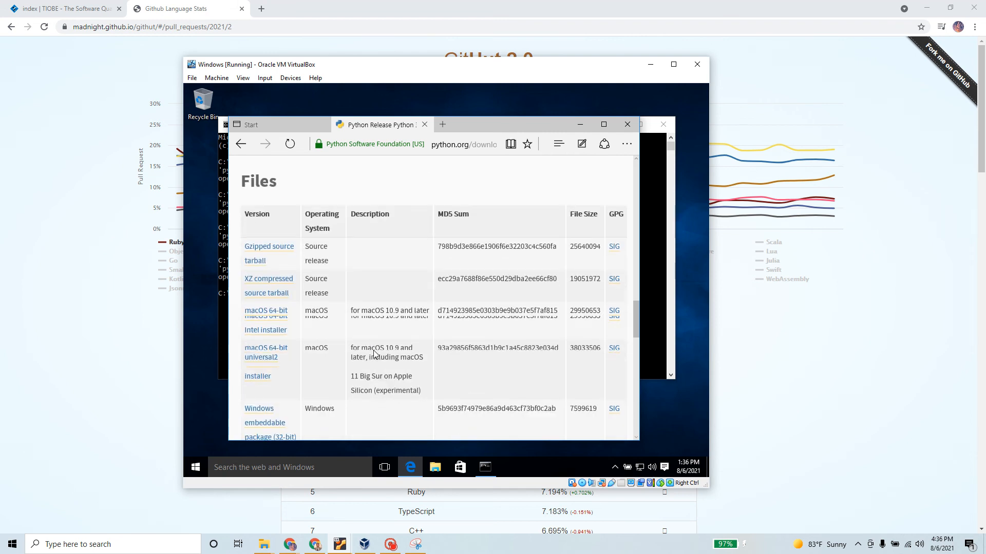
scroll("down", 3)
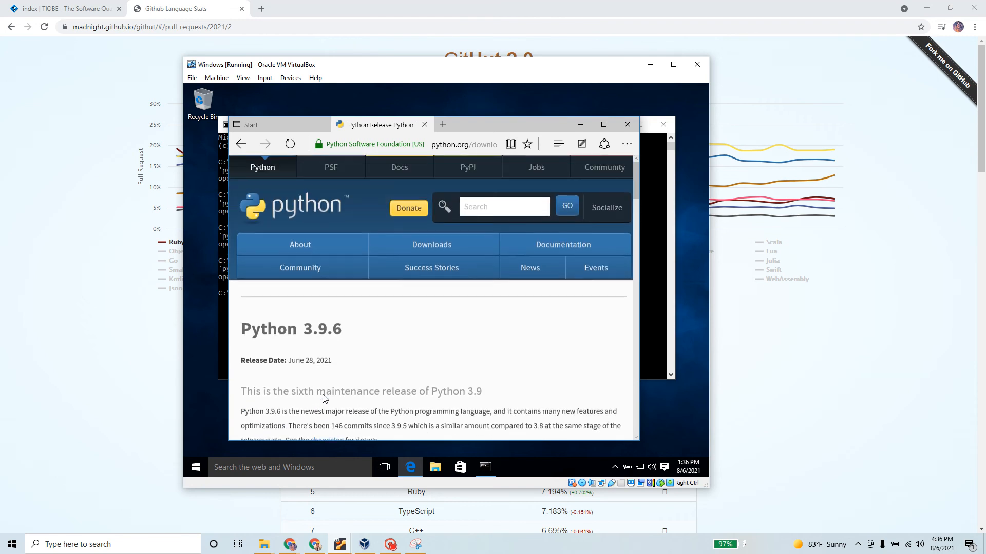
scroll("down", 3)
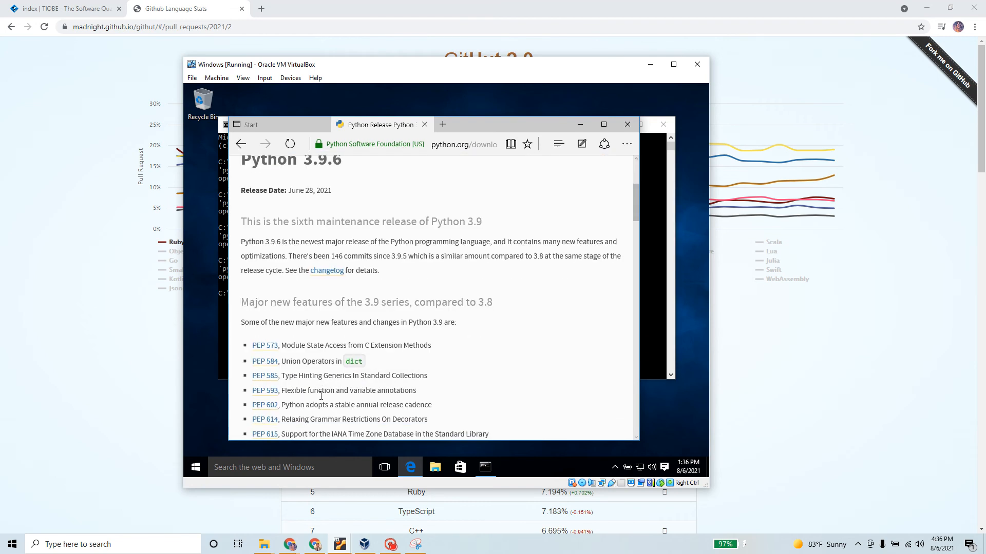
scroll("down", 3)
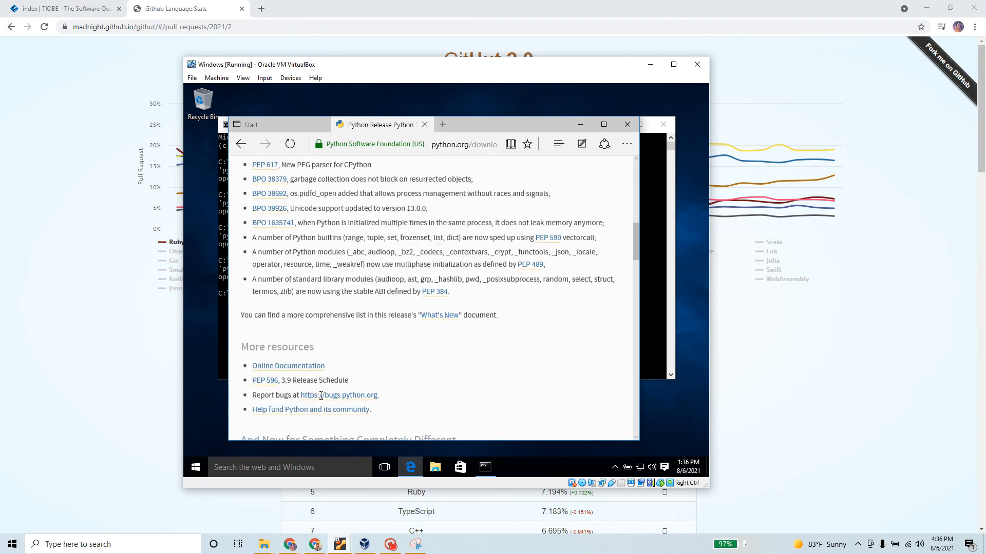
scroll("down", 3)
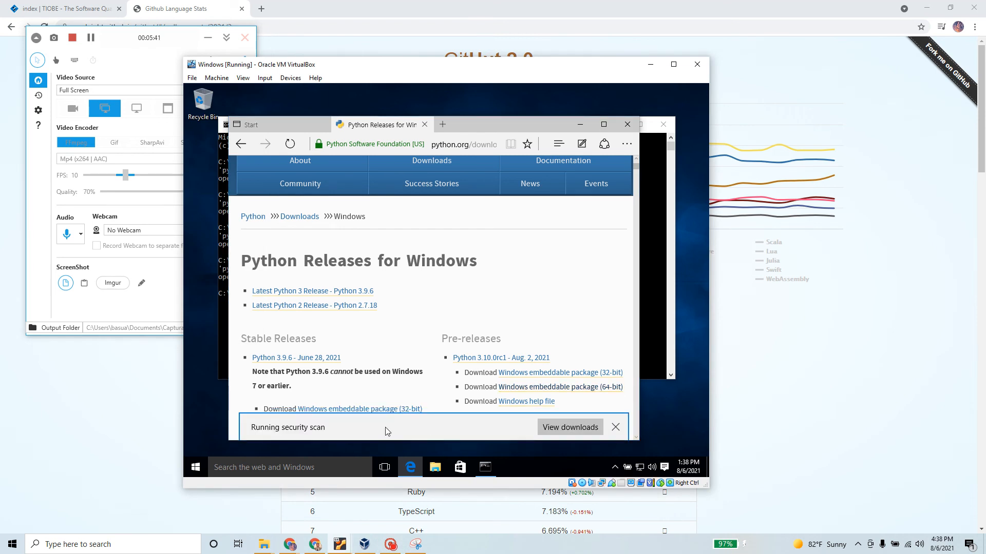
mouse_move(370, 425)
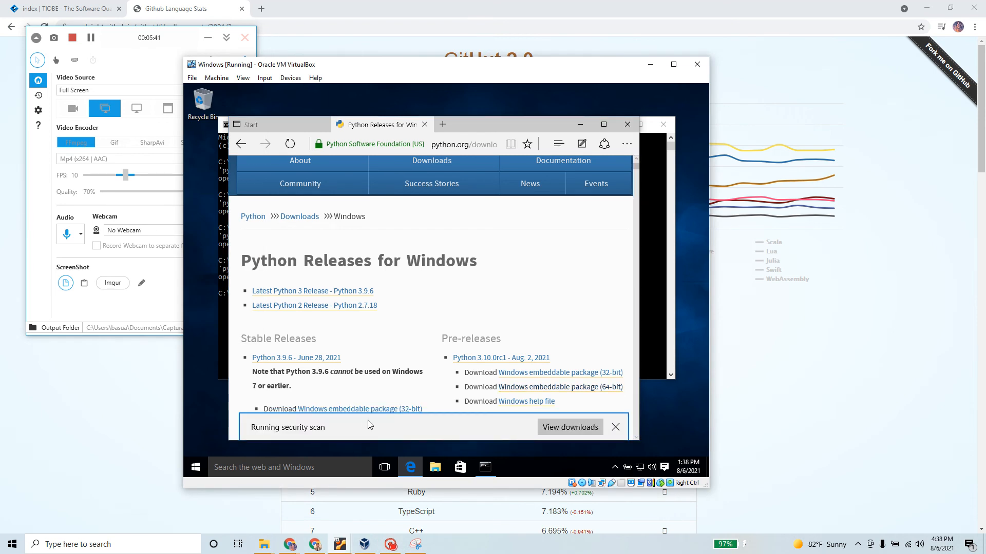
mouse_move(493, 425)
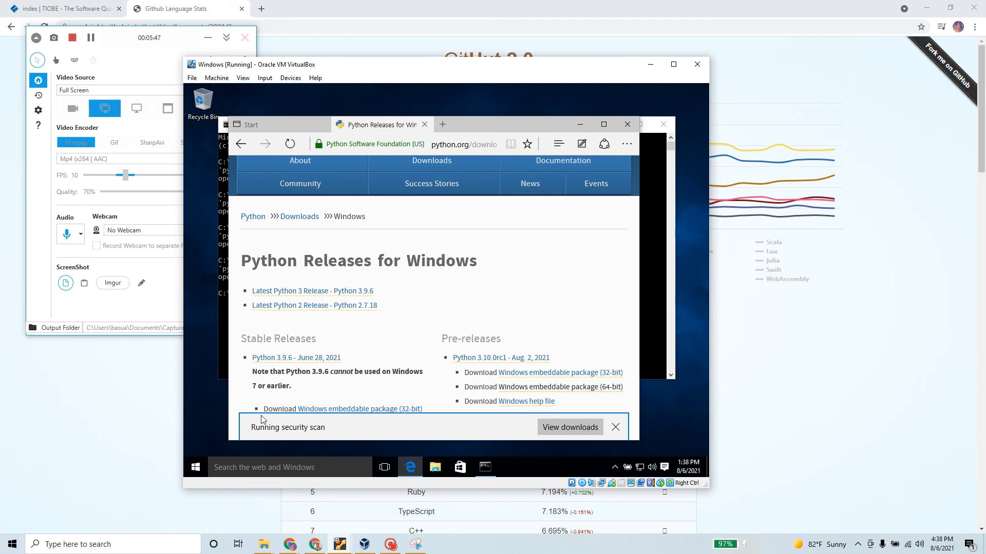
mouse_move(347, 431)
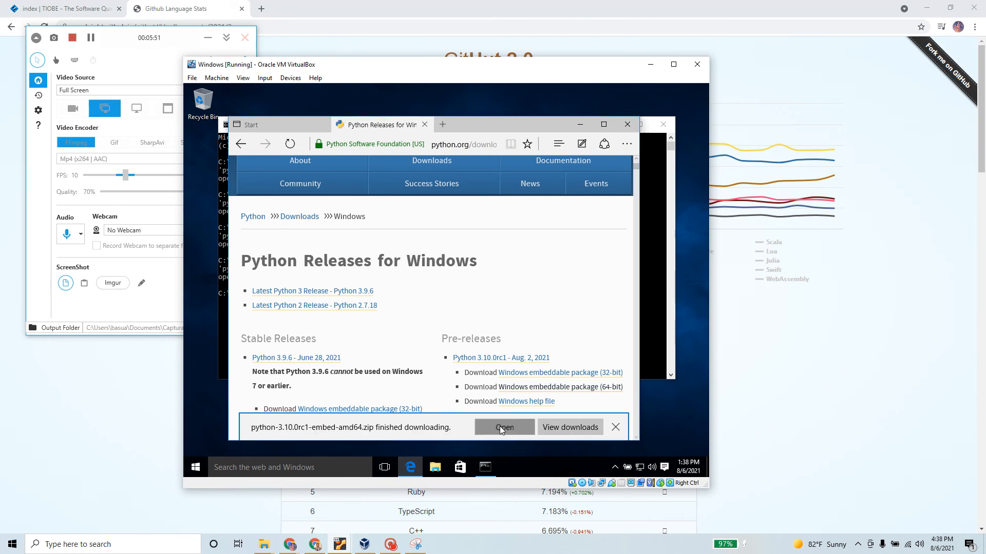
- Open the finished python-3.10.0rc1-embed-amd64.zip download and scroll the Python Releases page
left_click(504, 427)
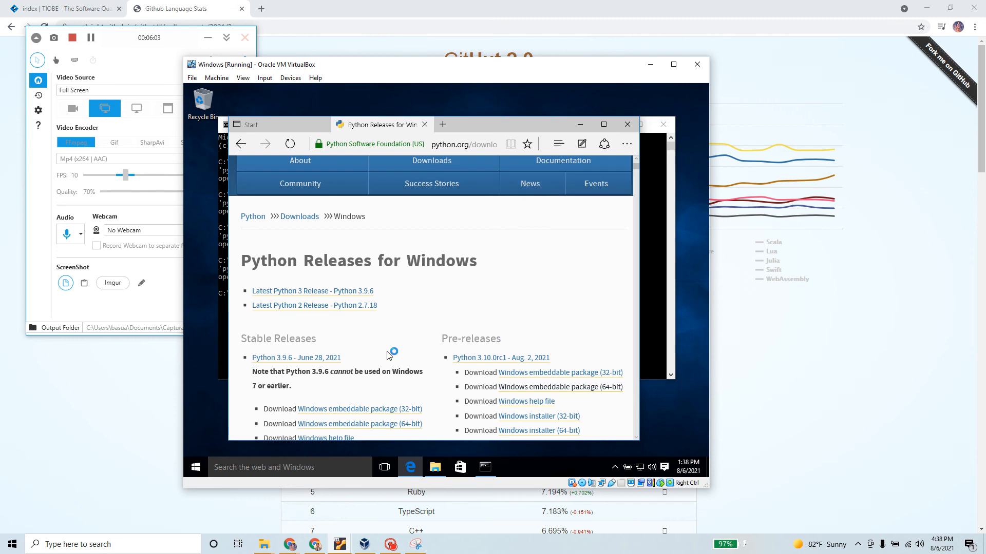
scroll("down", 3)
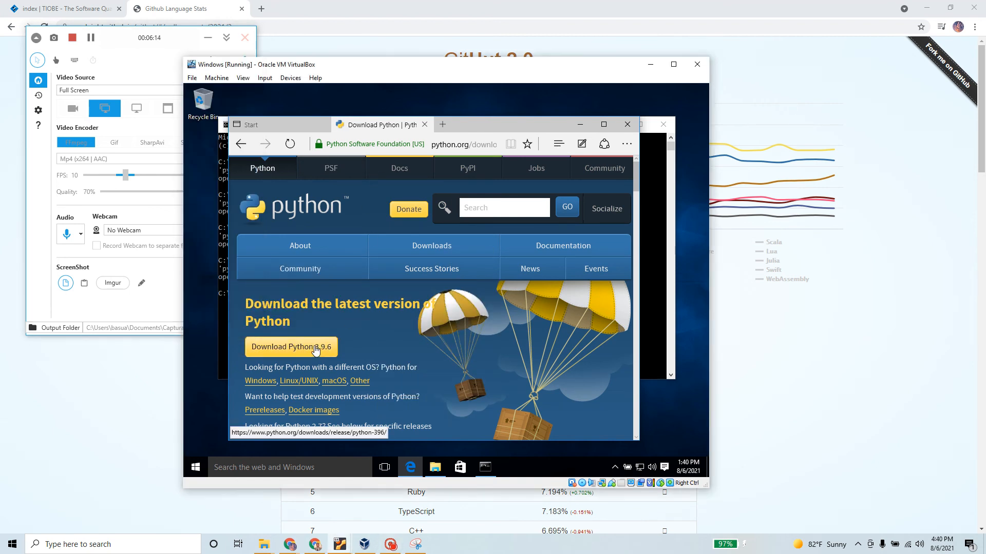
- Download the Windows installer (64-bit) from the Python 3.9.6 release page's Files table
left_click(291, 347)
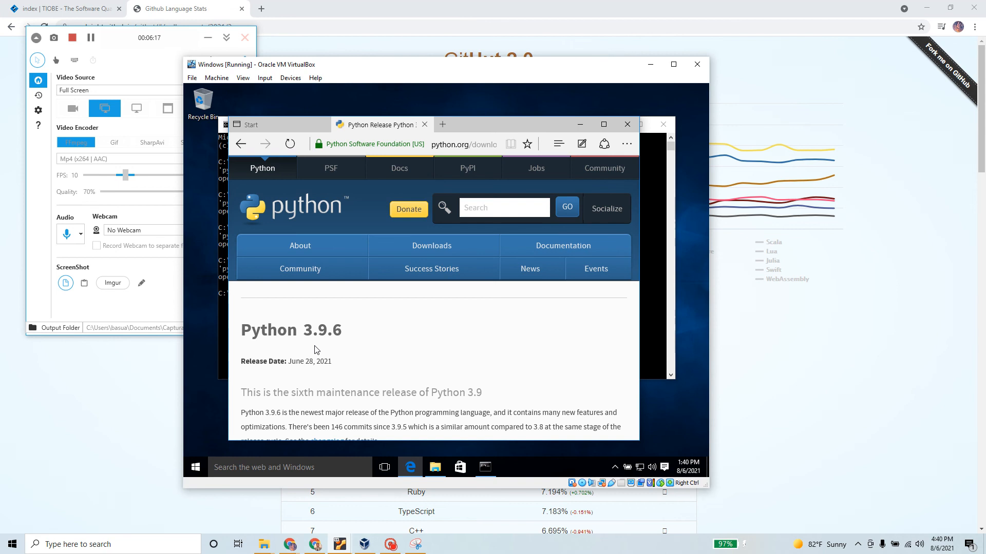
scroll("down", 3)
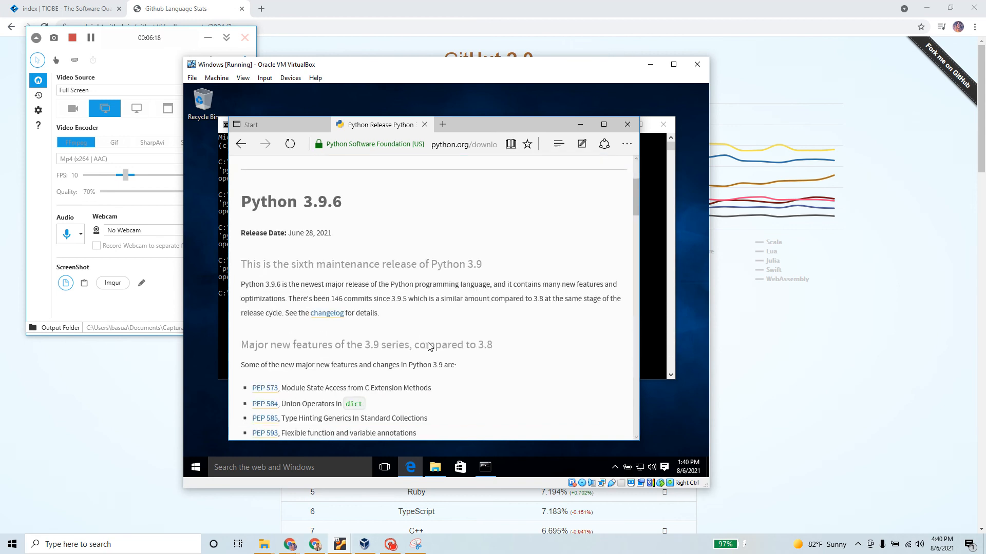
scroll("down", 3)
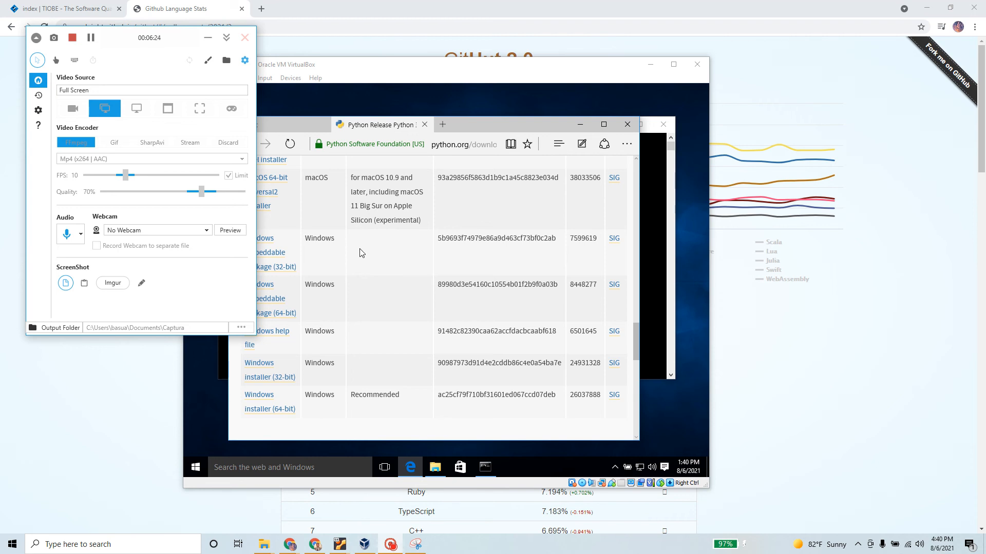
mouse_move(269, 409)
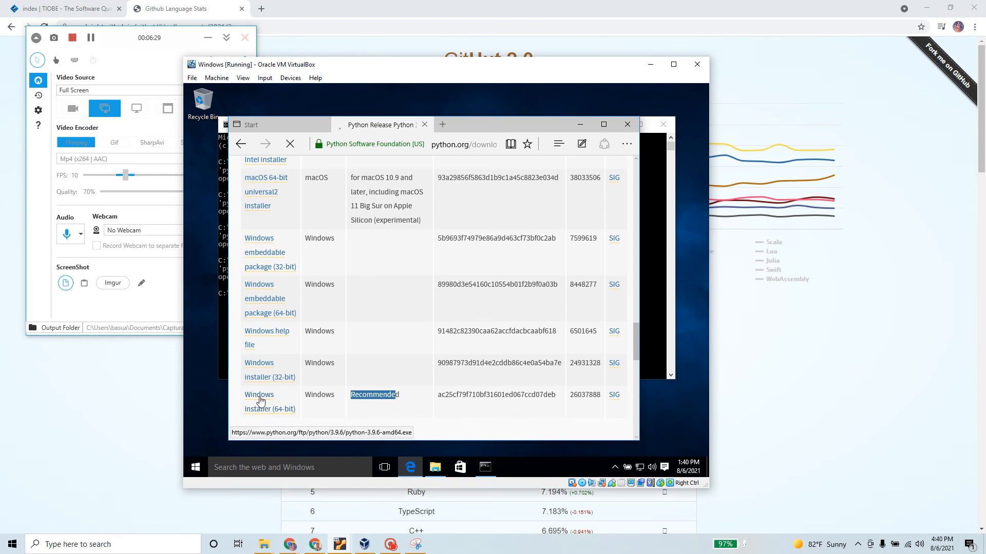
left_click(258, 395)
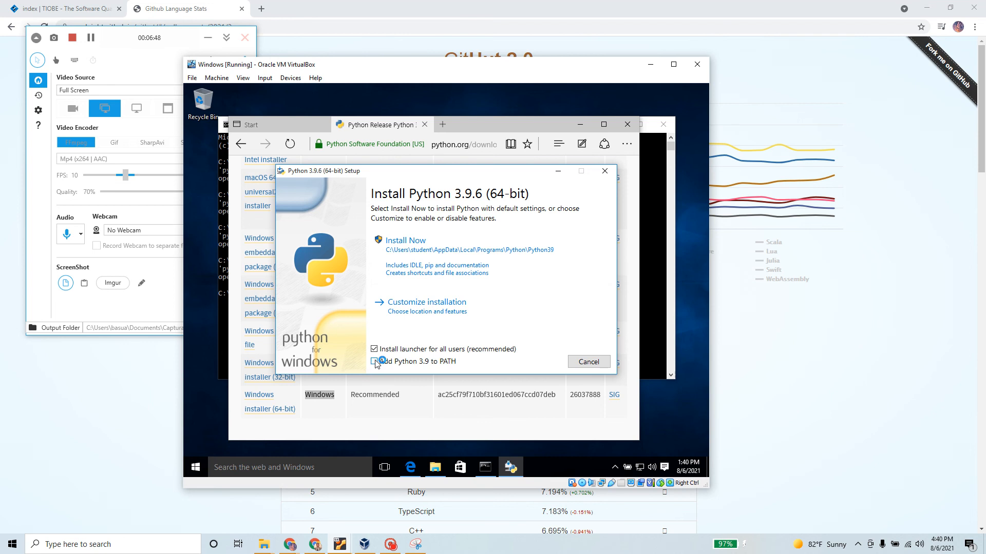
- Tick 'Add Python 3.9 to PATH', choose Install Now, and approve the UAC prompt
left_click(375, 361)
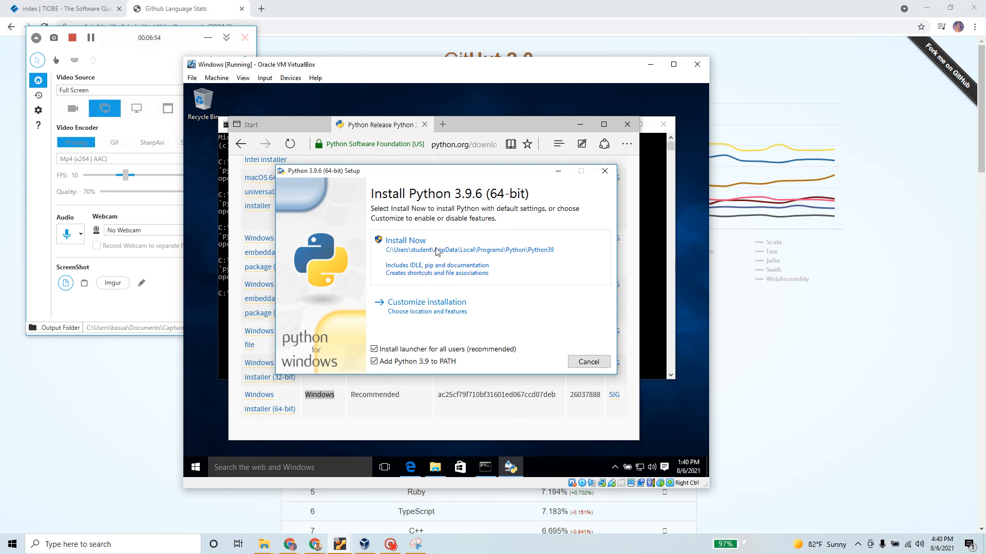
left_click(405, 240)
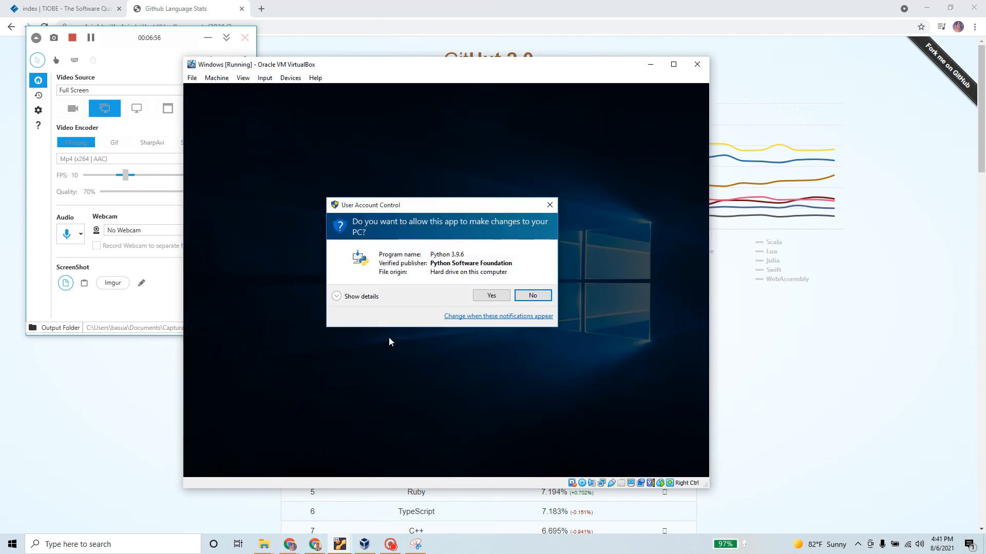
left_click(491, 296)
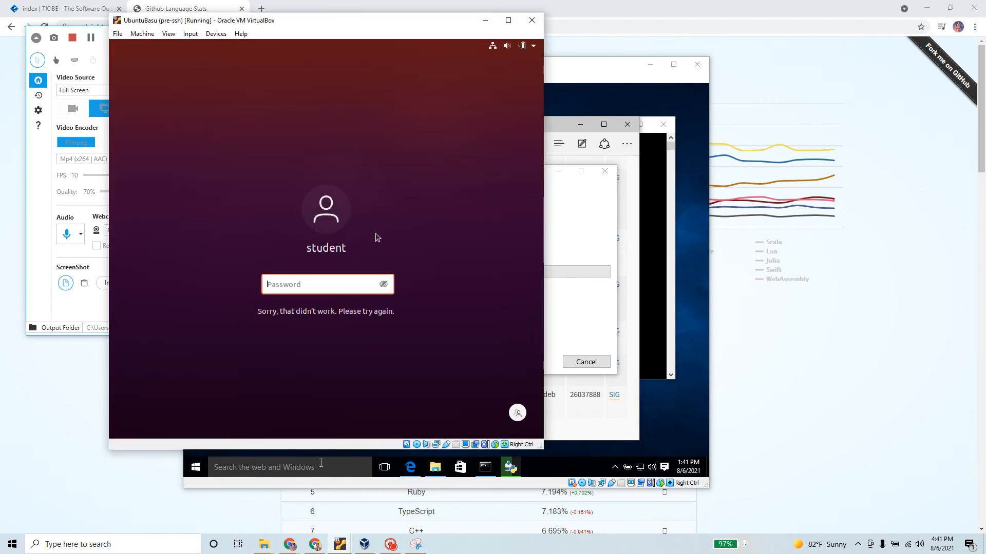
- Log back in, clear, and try python -v, python --v and python3 -v: python is missing, python3 runs 3.8.10
type("password")
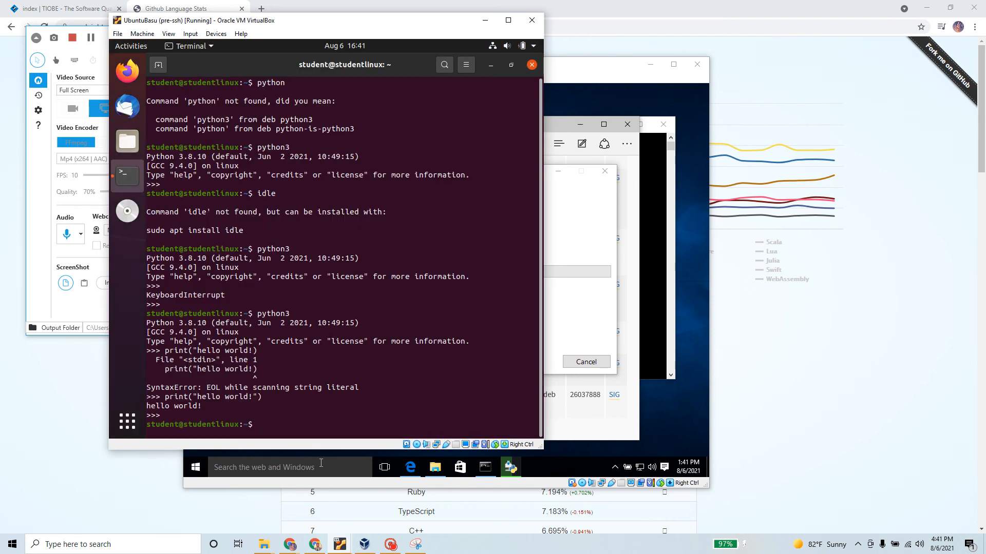
type("clear")
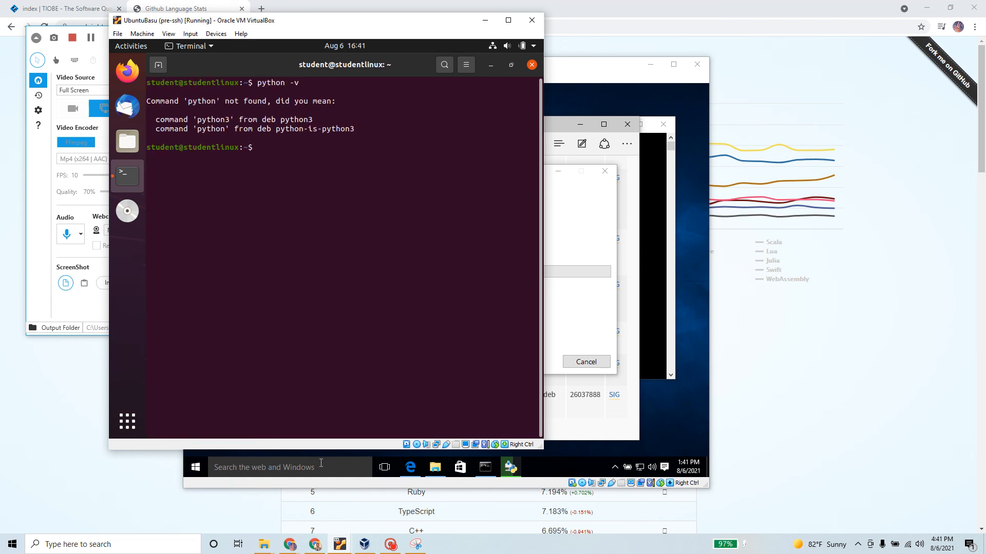
type("python -v")
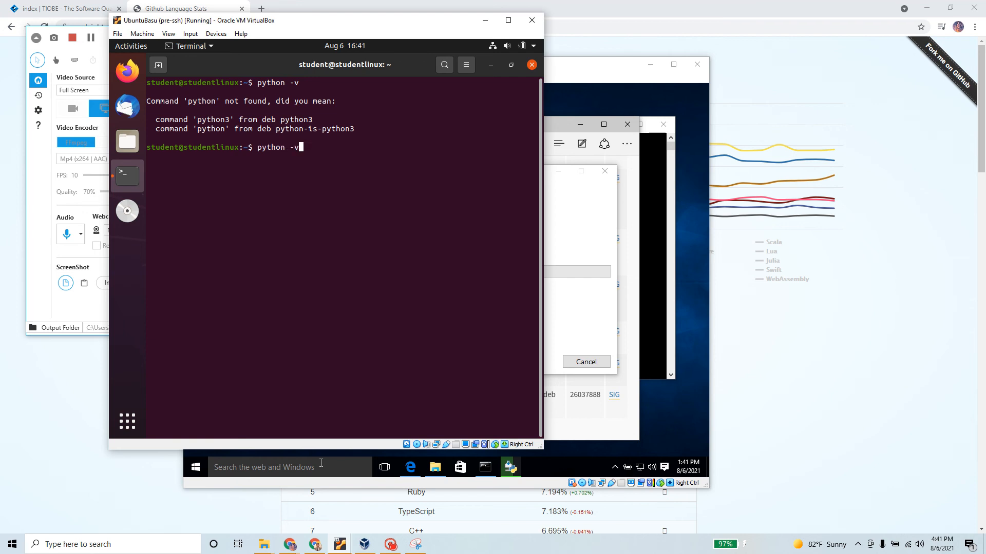
type("-")
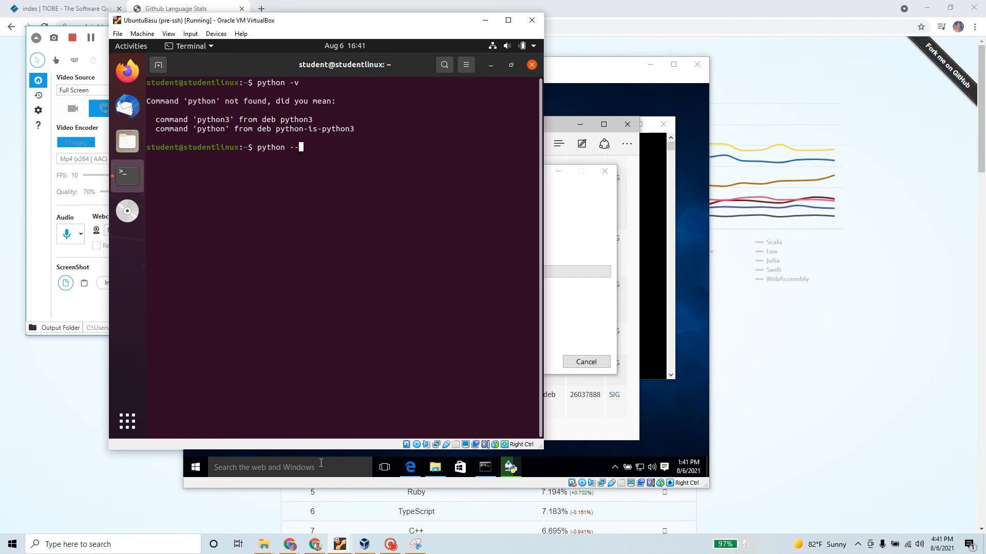
key("Return")
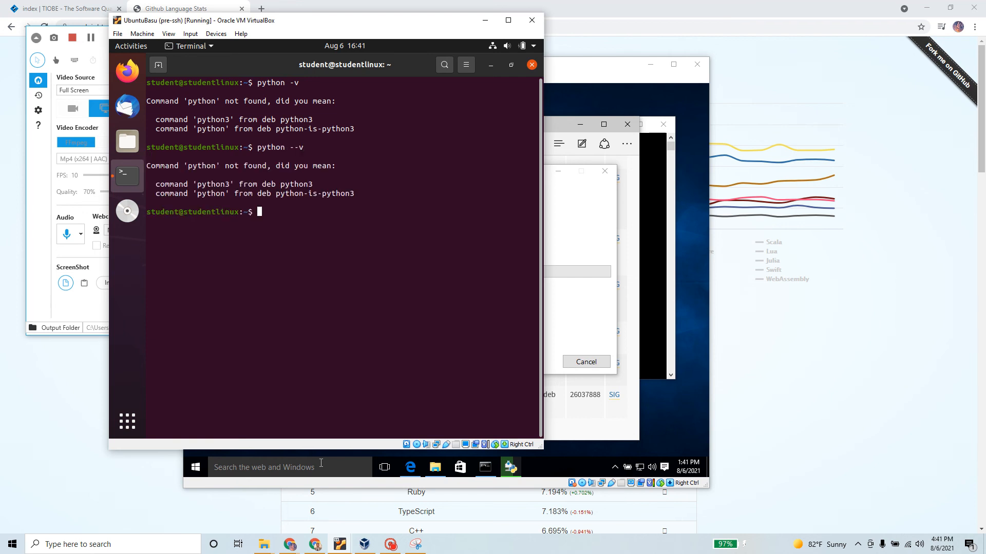
type("python --v")
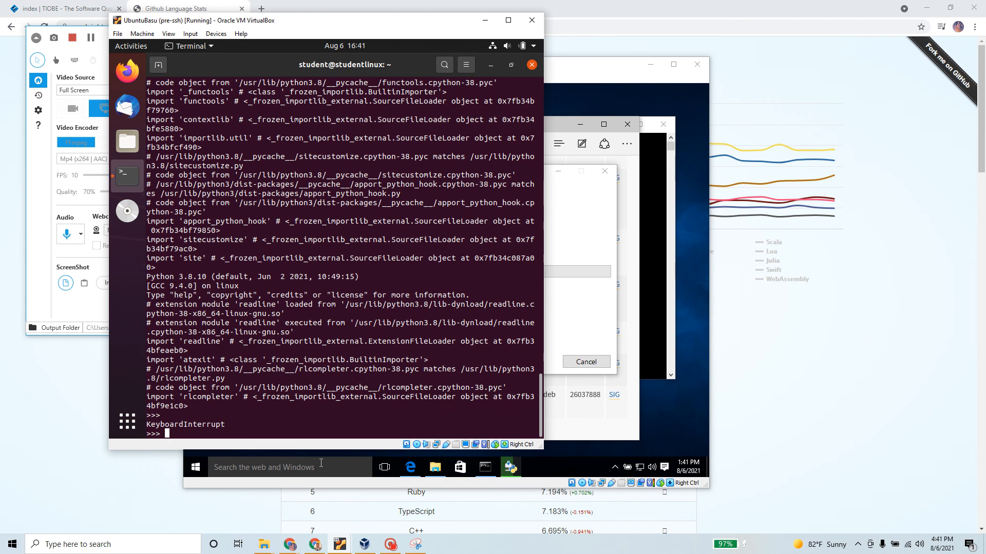
type("python3 -v")
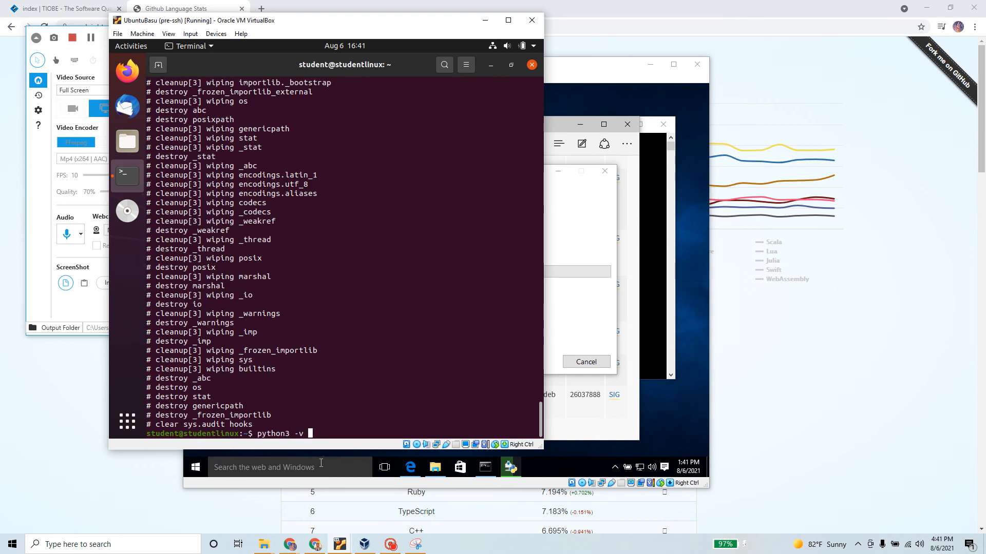
type("-c")
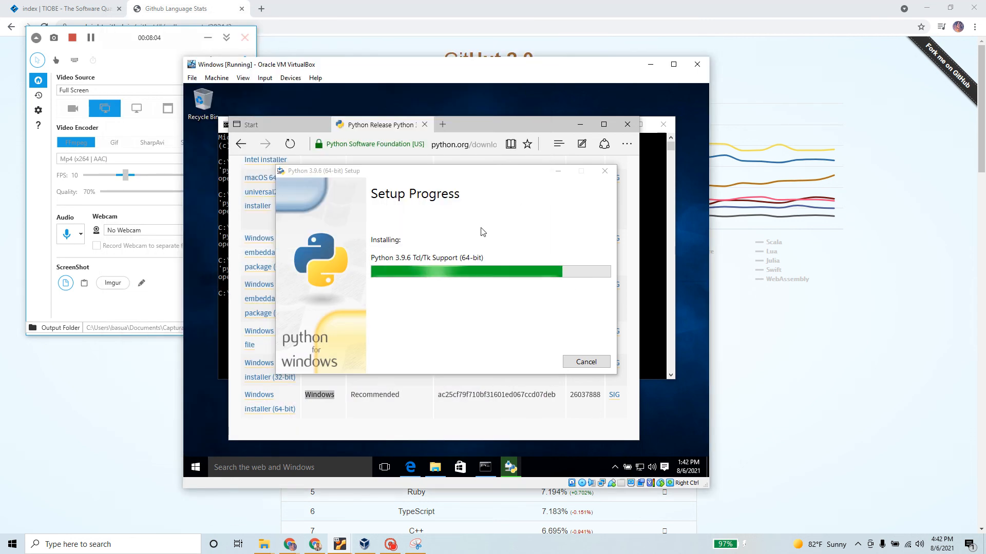
mouse_move(439, 290)
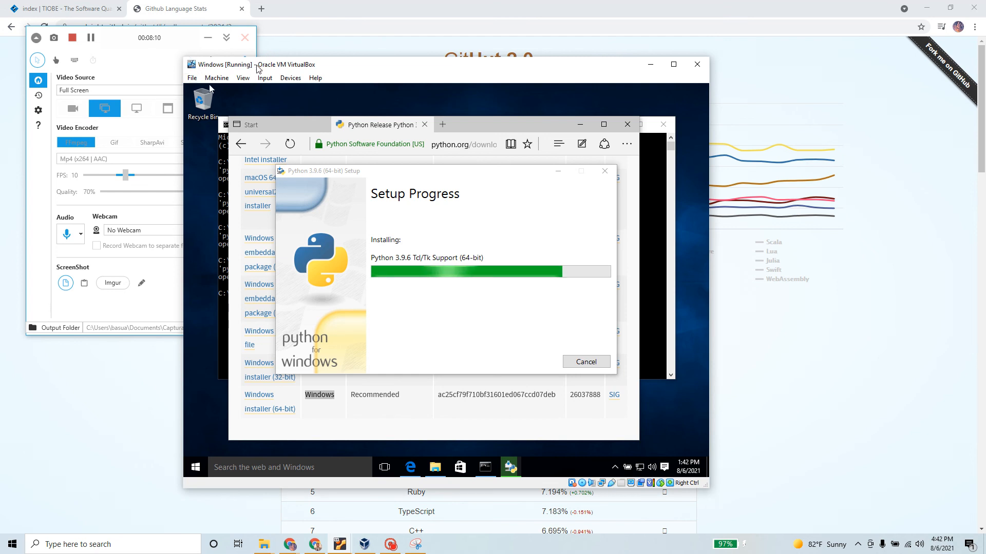
mouse_move(607, 244)
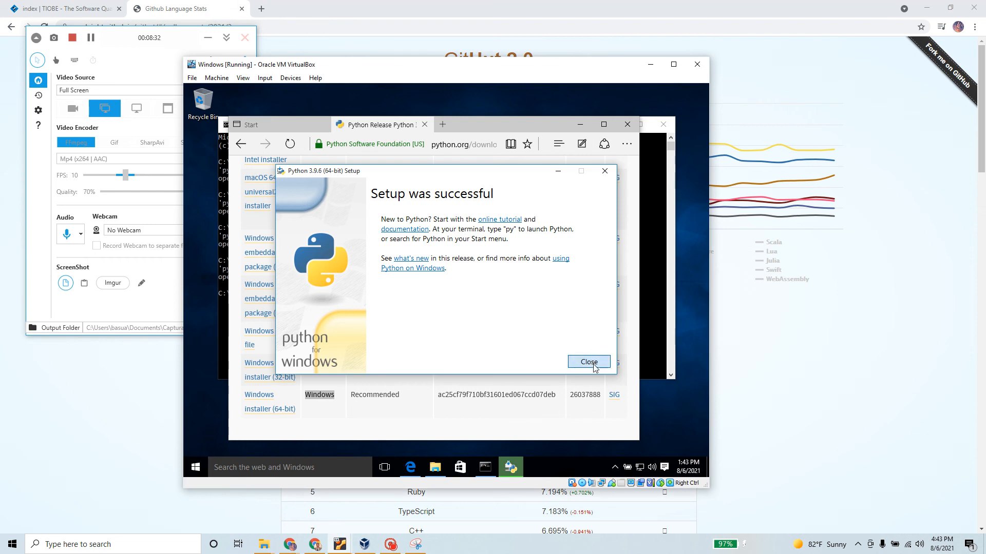
- Close the Python 3.9.6 installer on its 'Setup was successful' screen
left_click(587, 361)
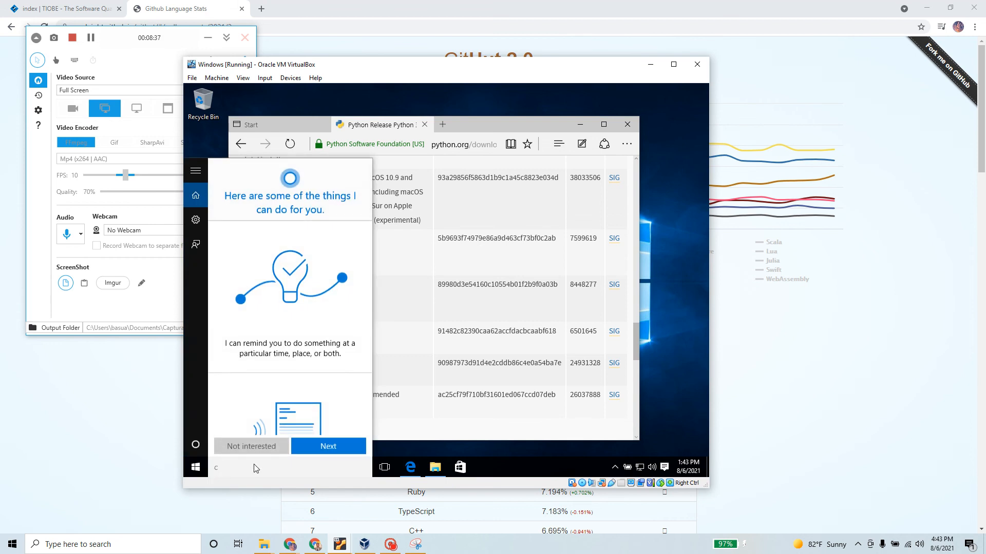
- Search 'cmd' and open the Command Prompt desktop app, then enter py
type("cmd")
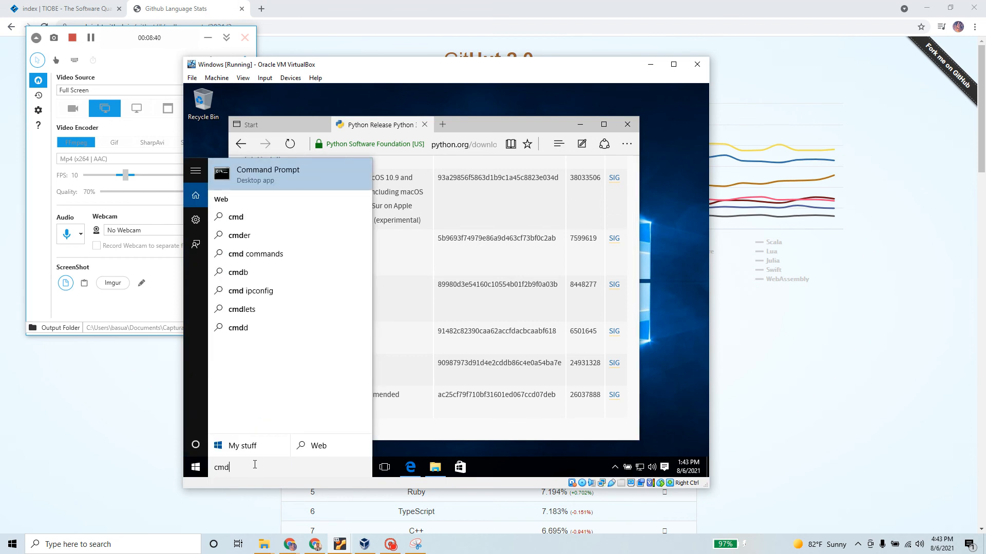
left_click(268, 174)
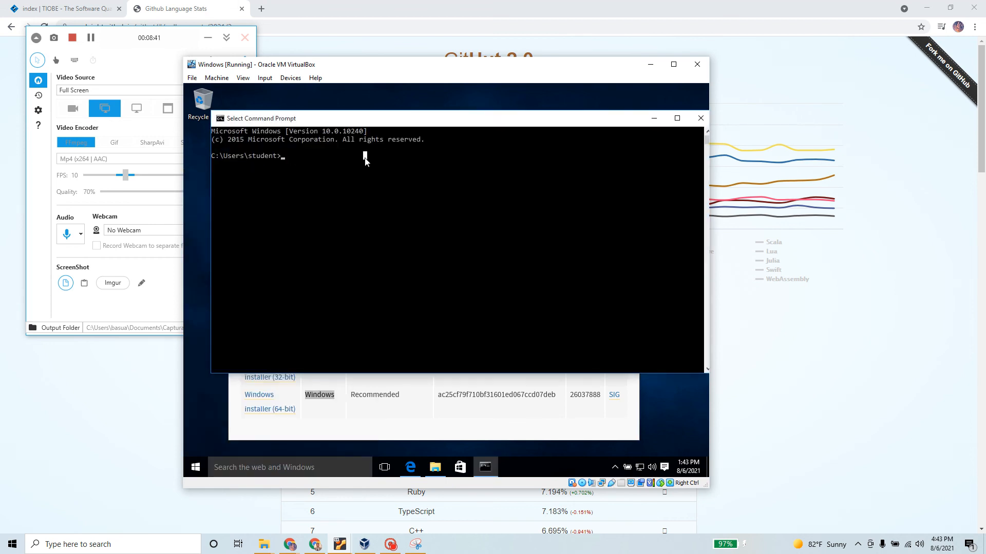
type("py")
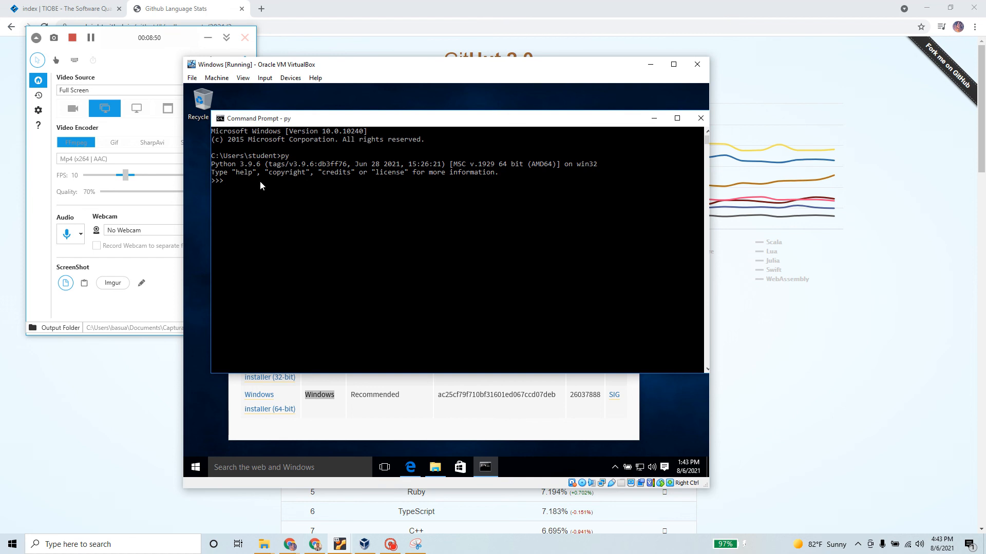
- Run print("Hello World!") at the Python 3.9.6 prompt to print Hello World!
type("priny")
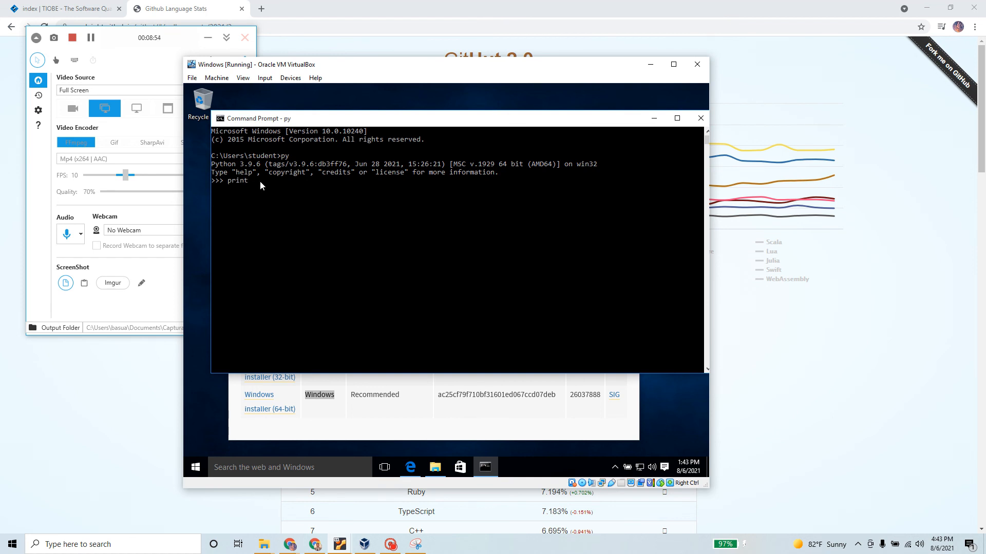
type("(\"")
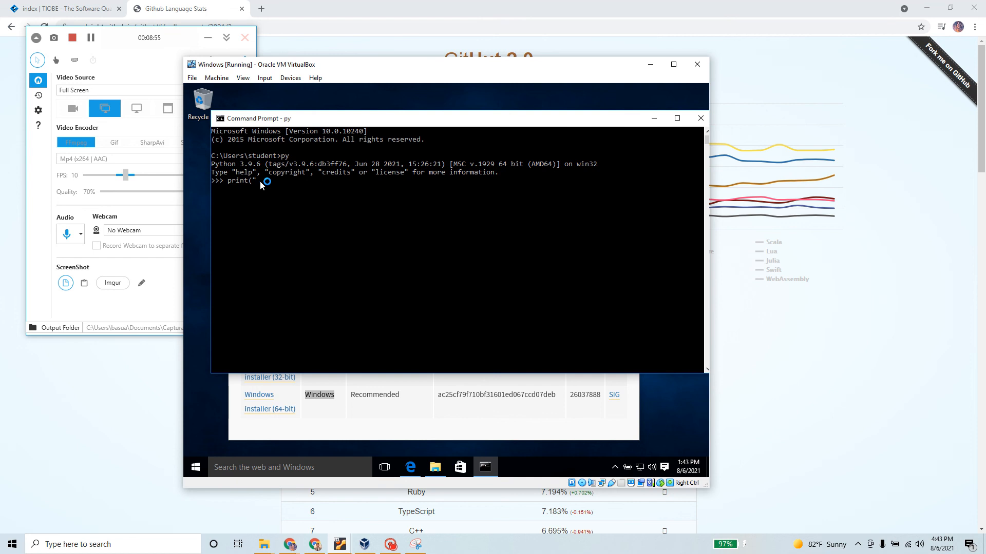
type("Hello Wo")
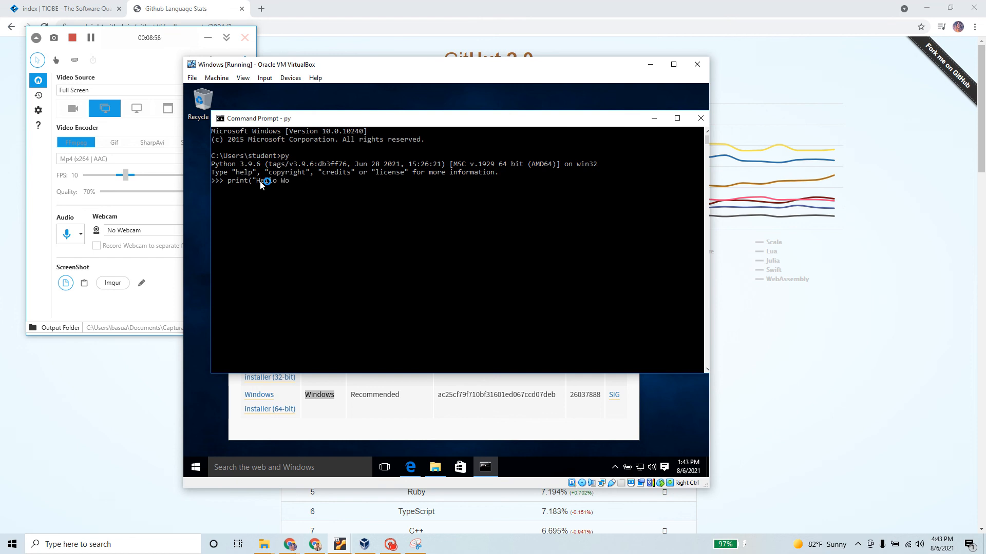
type("rld!\"")
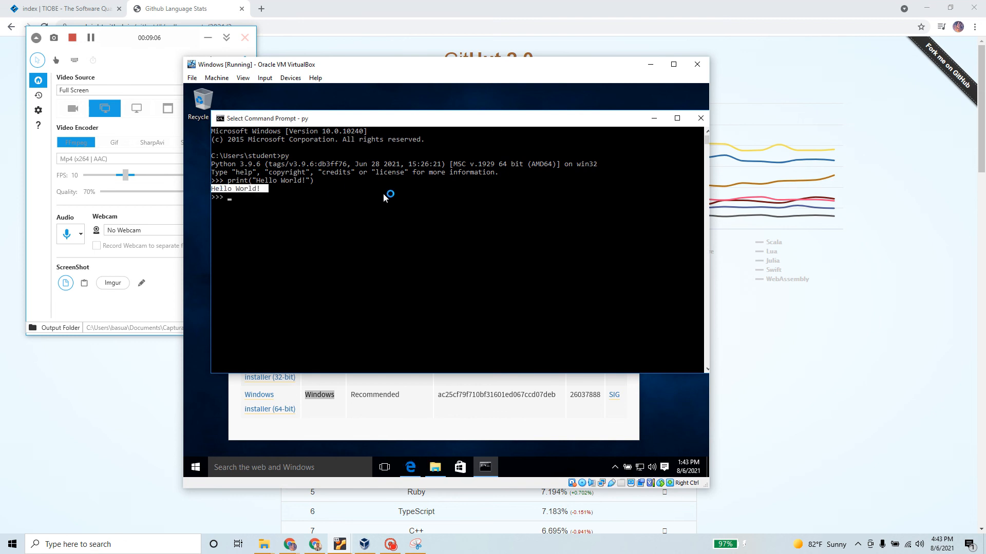
mouse_move(283, 183)
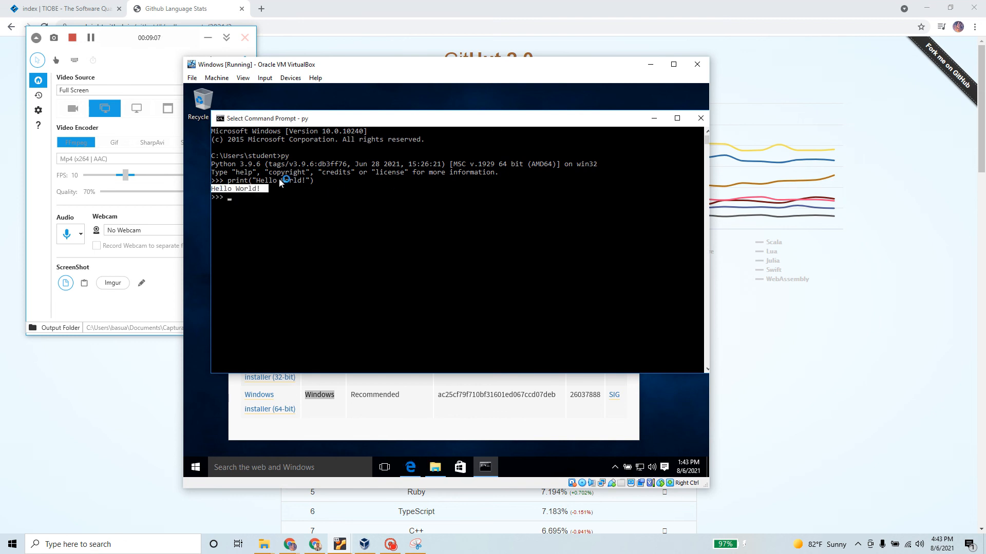